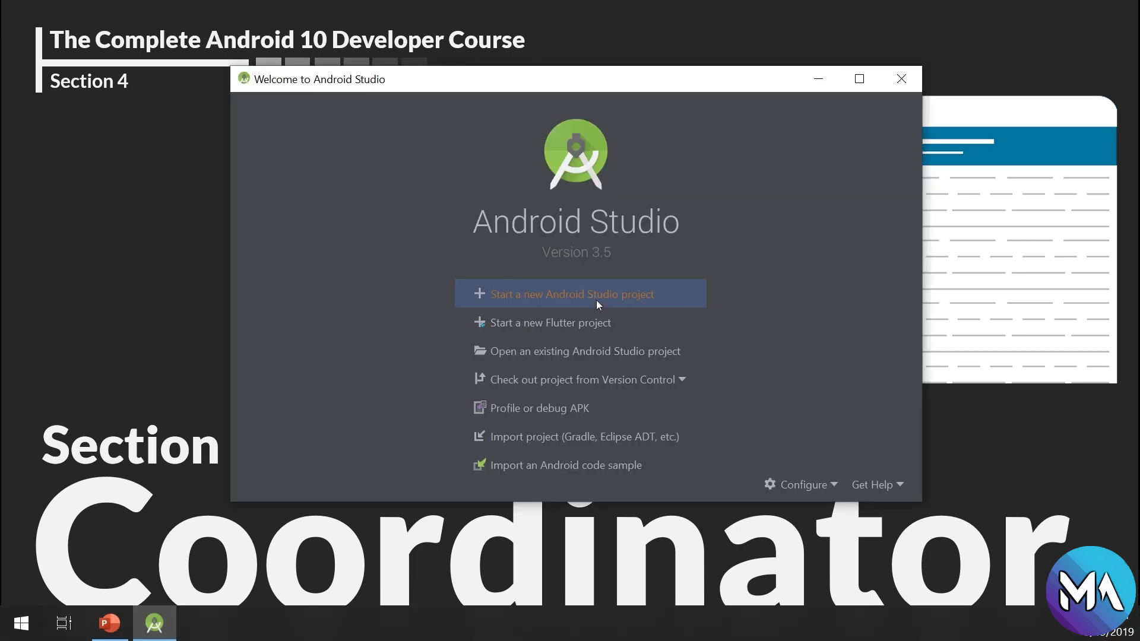
Create a new project named 'Scrollingg' from the Scrolling Activity template.
{"action": "left_click", "coordinate": [580, 294]}
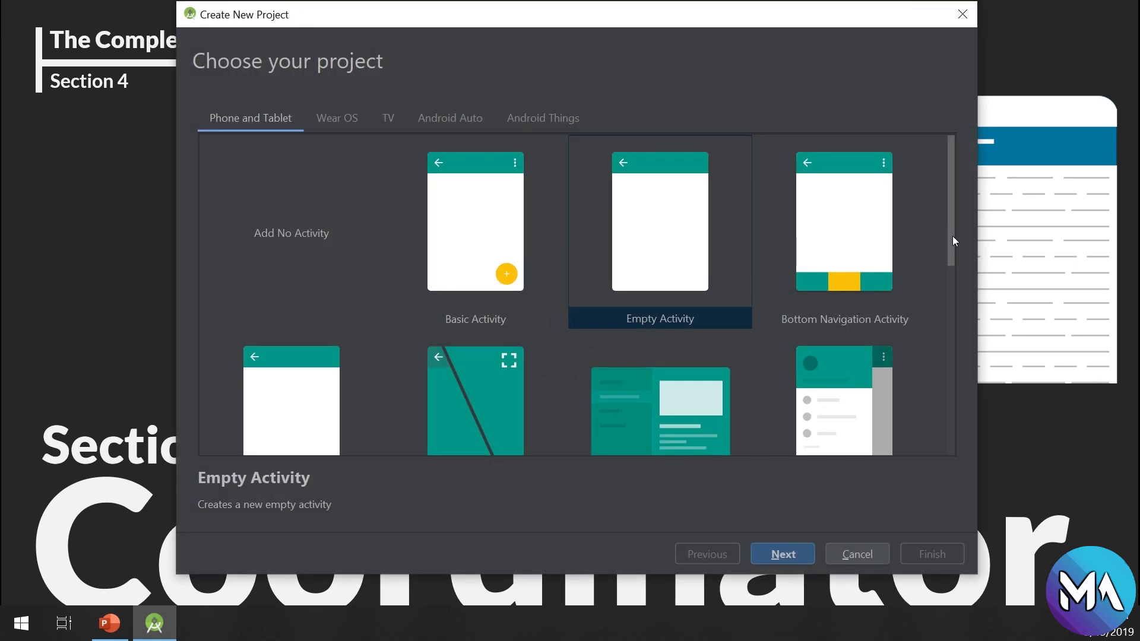
{"action": "scroll", "scroll_direction": "down", "scroll_amount": 3}
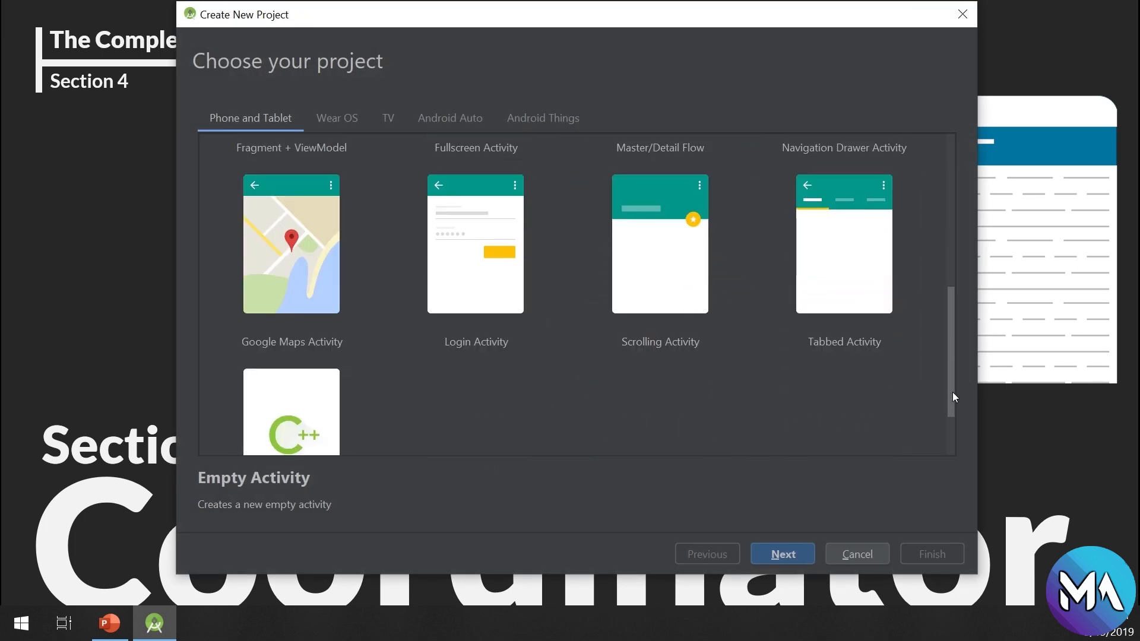
{"action": "left_click", "coordinate": [660, 243]}
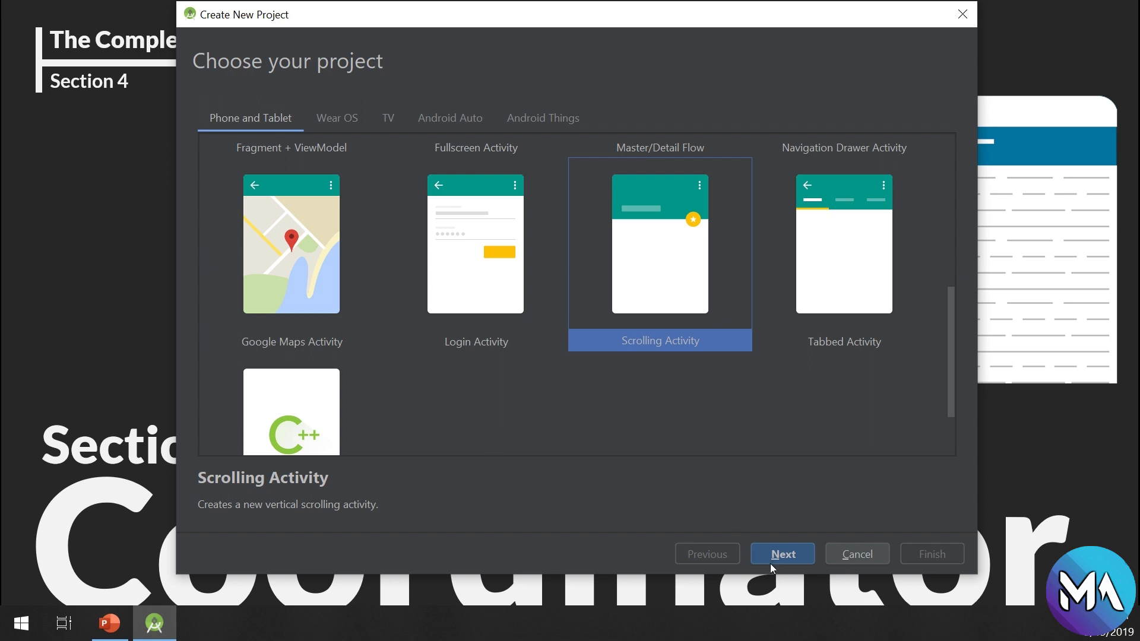
{"action": "left_click", "coordinate": [782, 554]}
{"action": "type", "text": "S"}
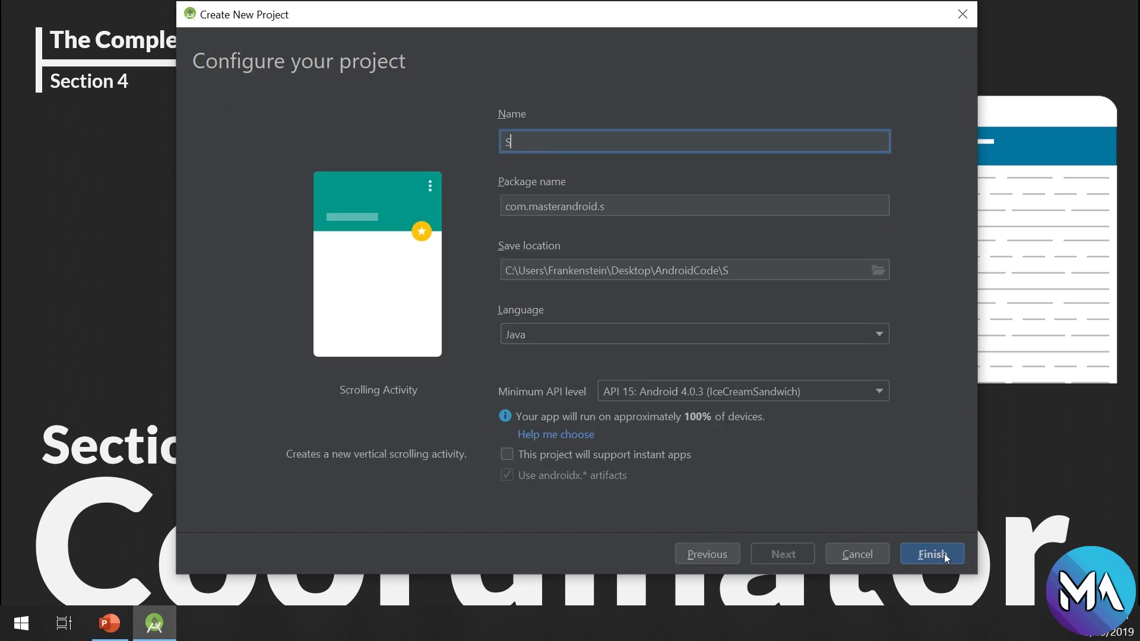
{"action": "type", "text": "crollingg"}
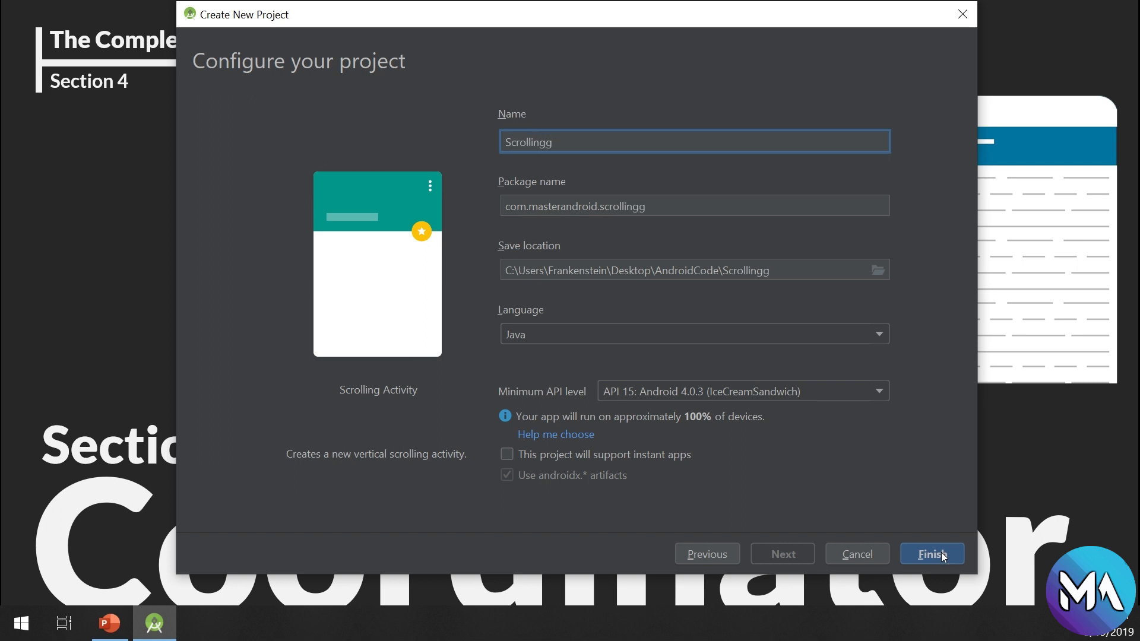
{"action": "left_click", "coordinate": [932, 554]}
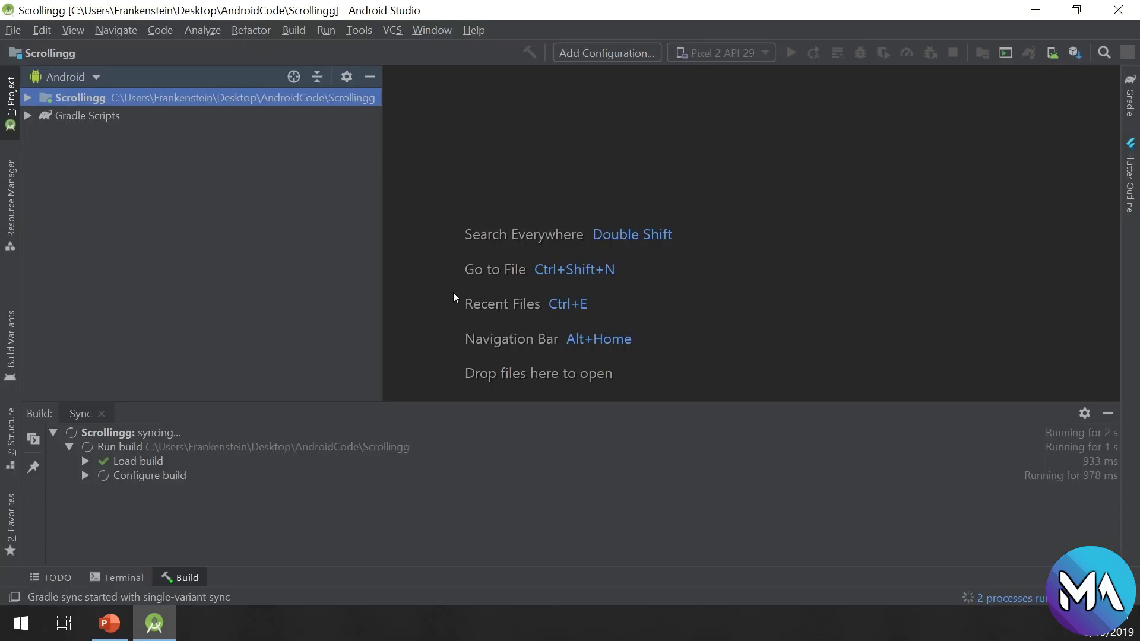
{"action": "mouse_move", "coordinate": [1069, 403]}
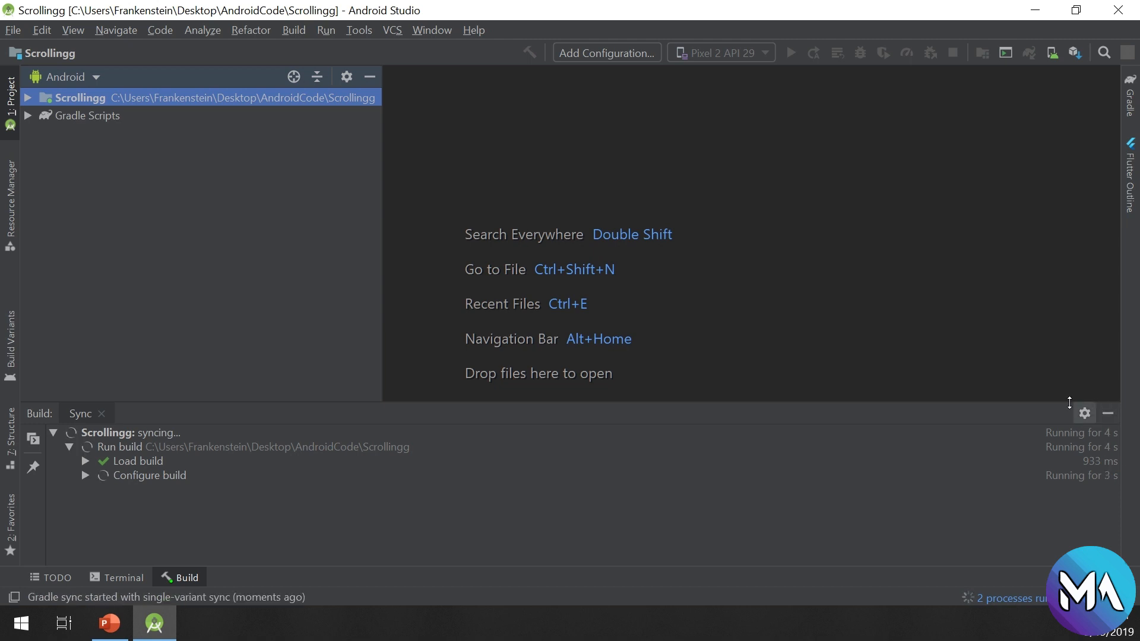
{"action": "mouse_move", "coordinate": [1084, 413]}
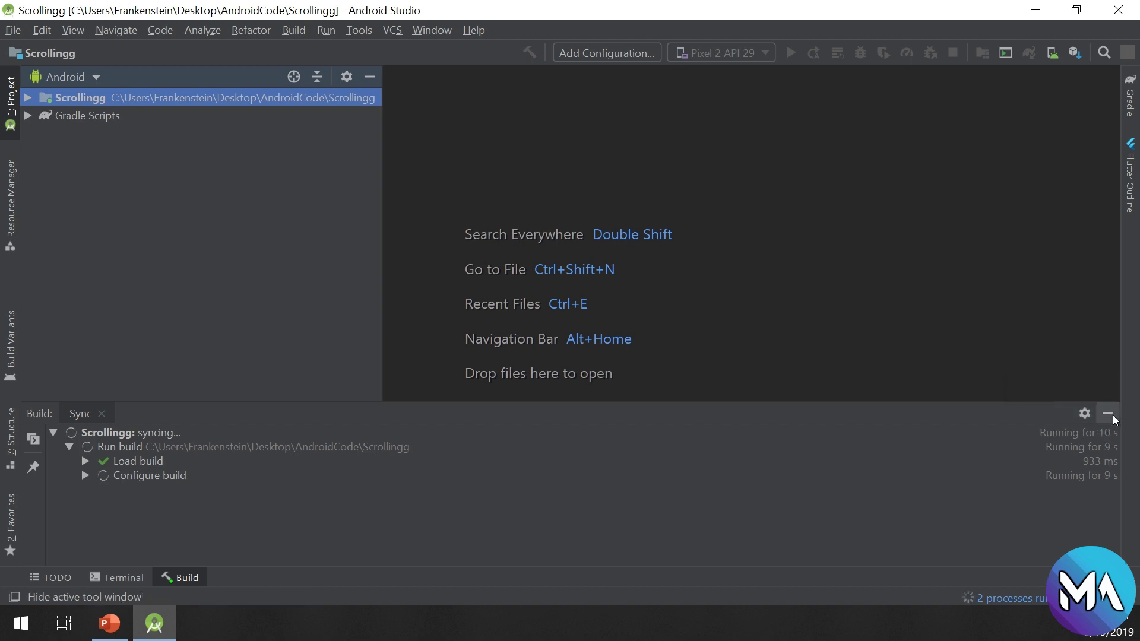
Hide the Build output panel and open ScrollingActivity.java in the editor.
{"action": "left_click", "coordinate": [1107, 413]}
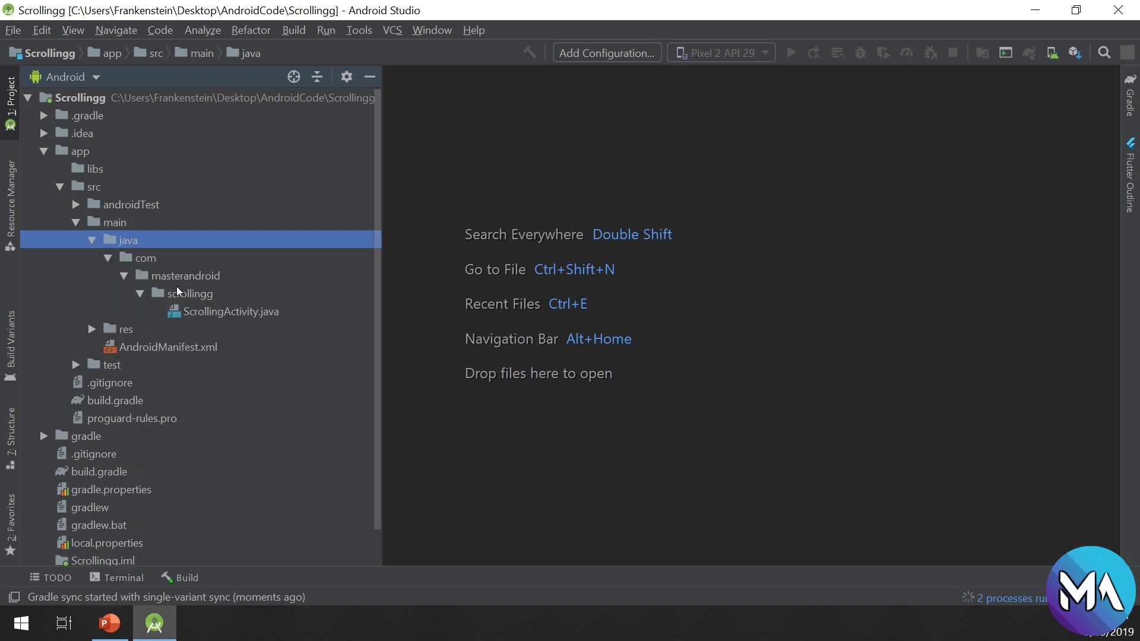
{"action": "double_click", "coordinate": [230, 311]}
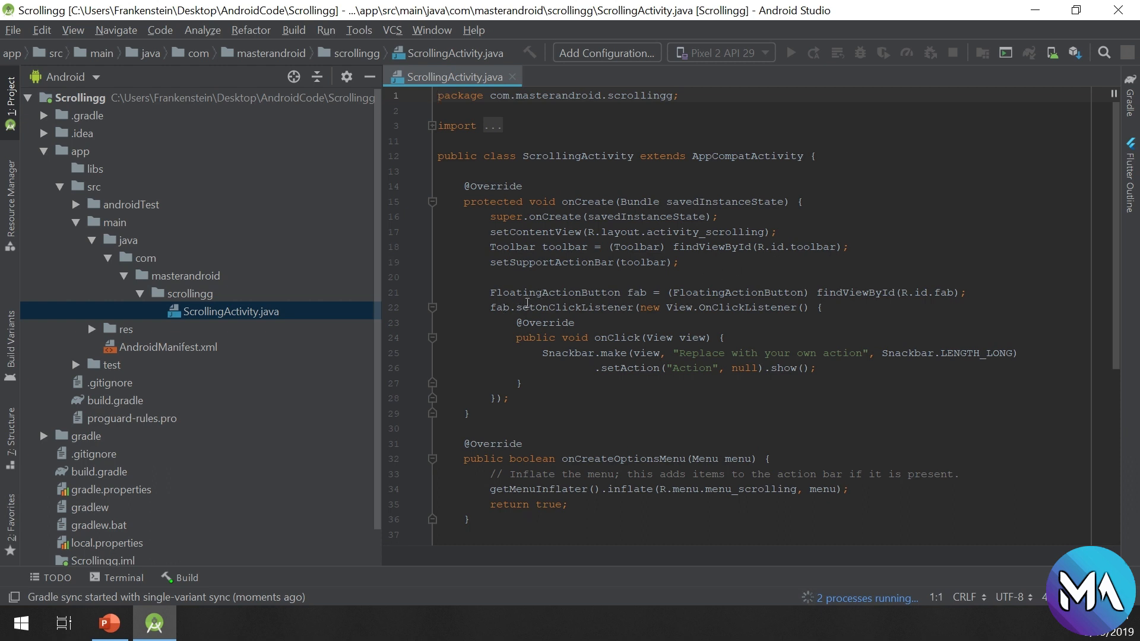
Scroll through ScrollingActivity.java's code, then bring up content_scrolling.xml in the editor.
{"action": "scroll", "scroll_direction": "down", "scroll_amount": 3}
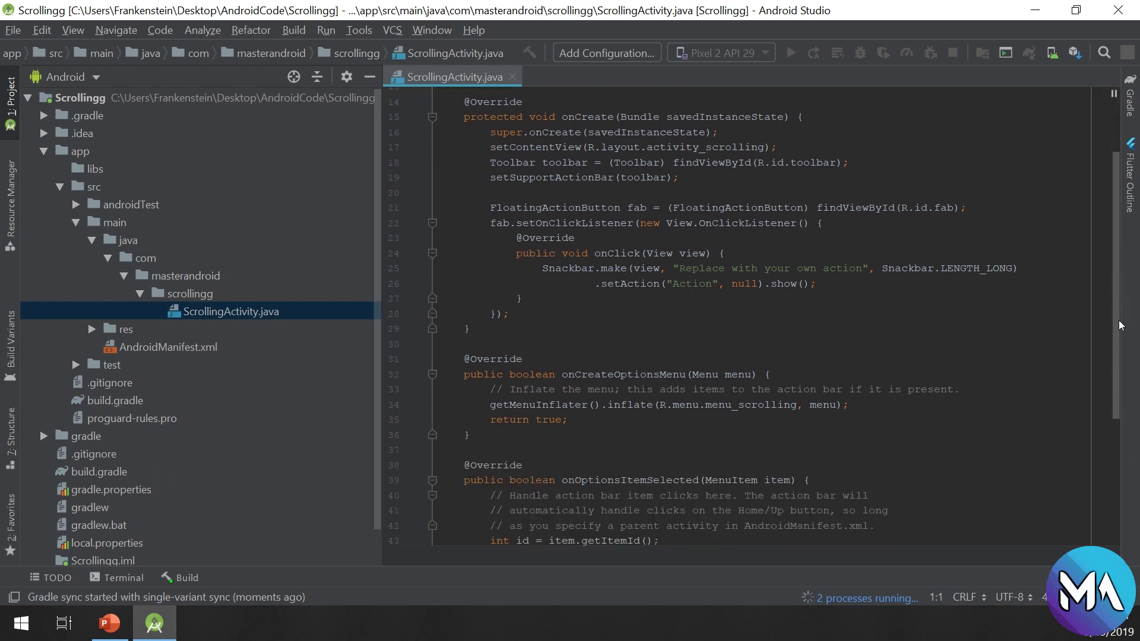
{"action": "scroll", "scroll_direction": "down", "scroll_amount": 3}
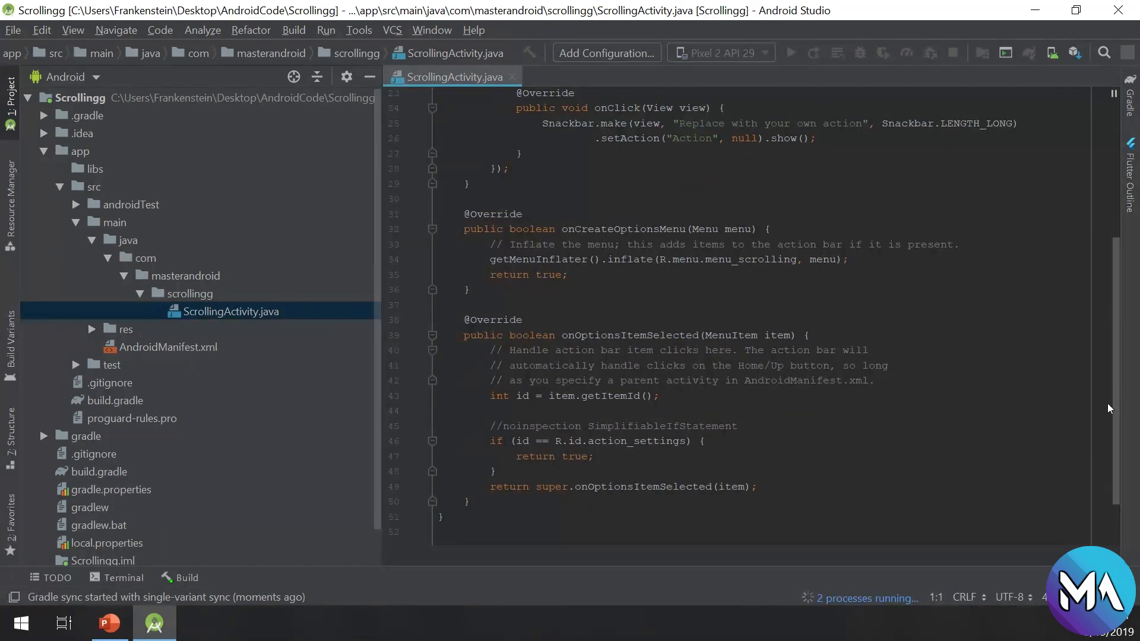
{"action": "scroll", "scroll_direction": "down", "scroll_amount": 3}
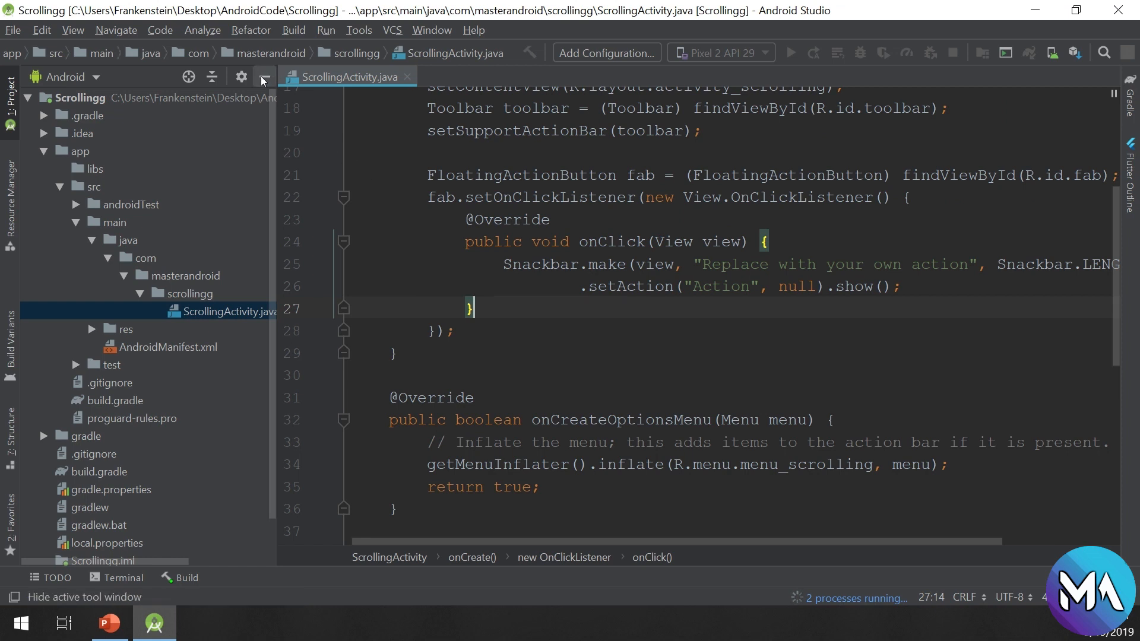
{"action": "left_click", "coordinate": [264, 76]}
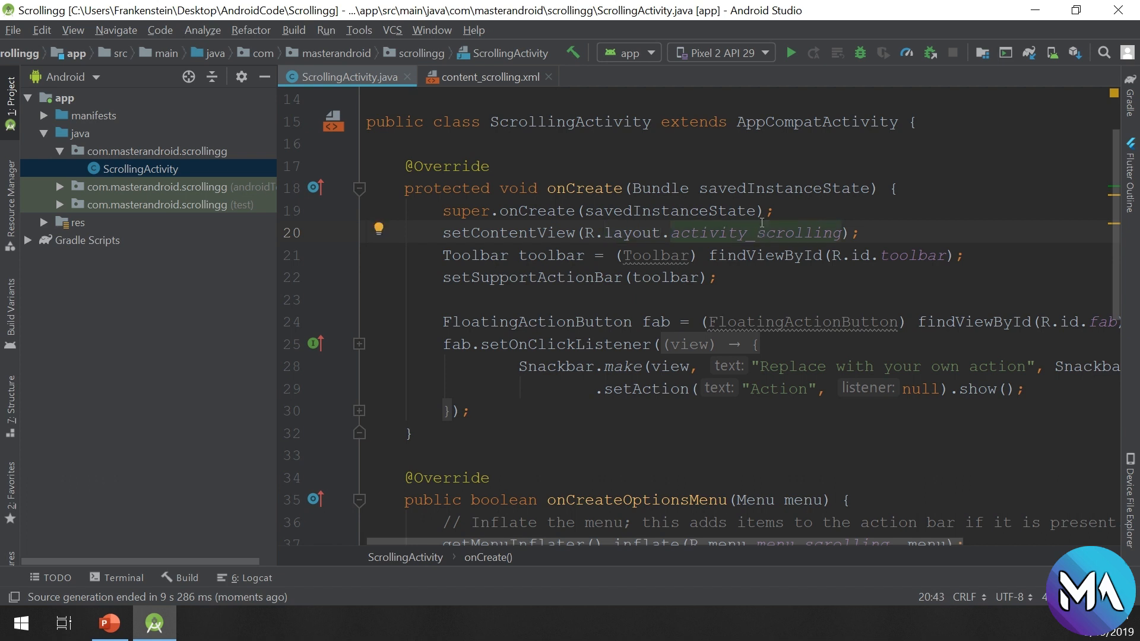
{"action": "mouse_move", "coordinate": [760, 237]}
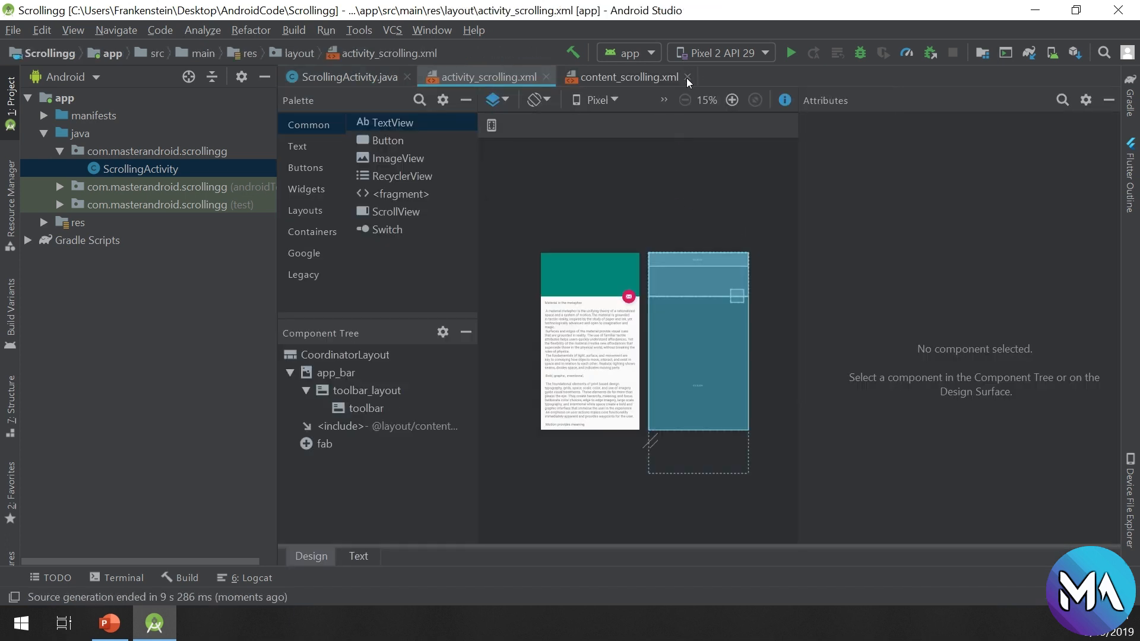
Close content_scrolling.xml, select CoordinatorLayout, and show activity_scrolling.xml as XML source.
{"action": "left_click", "coordinate": [687, 77]}
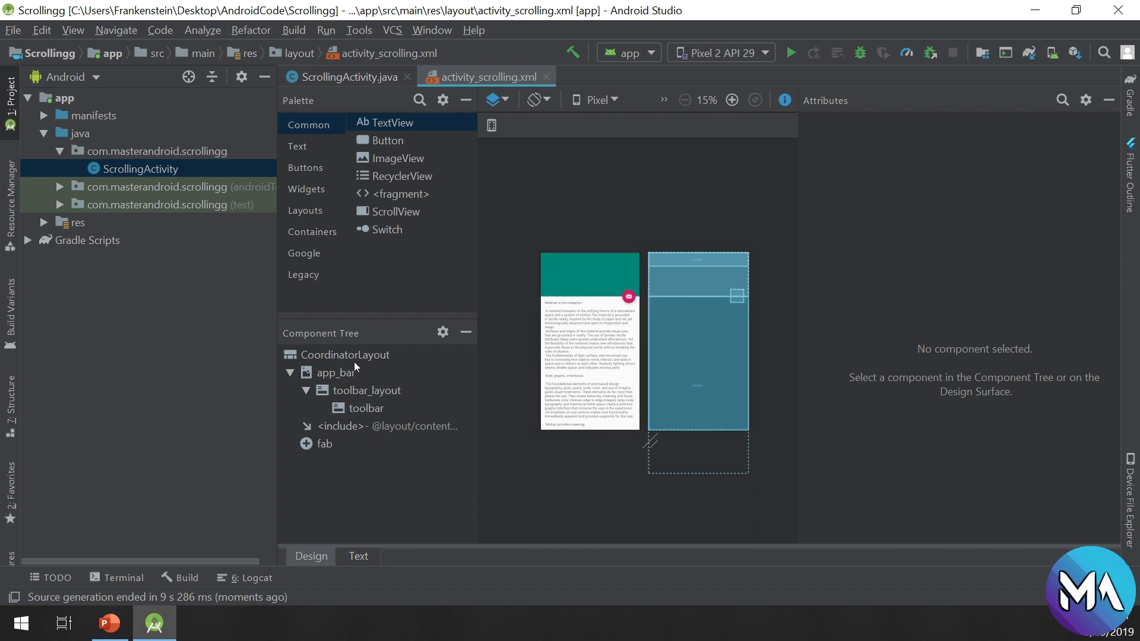
{"action": "left_click", "coordinate": [344, 354]}
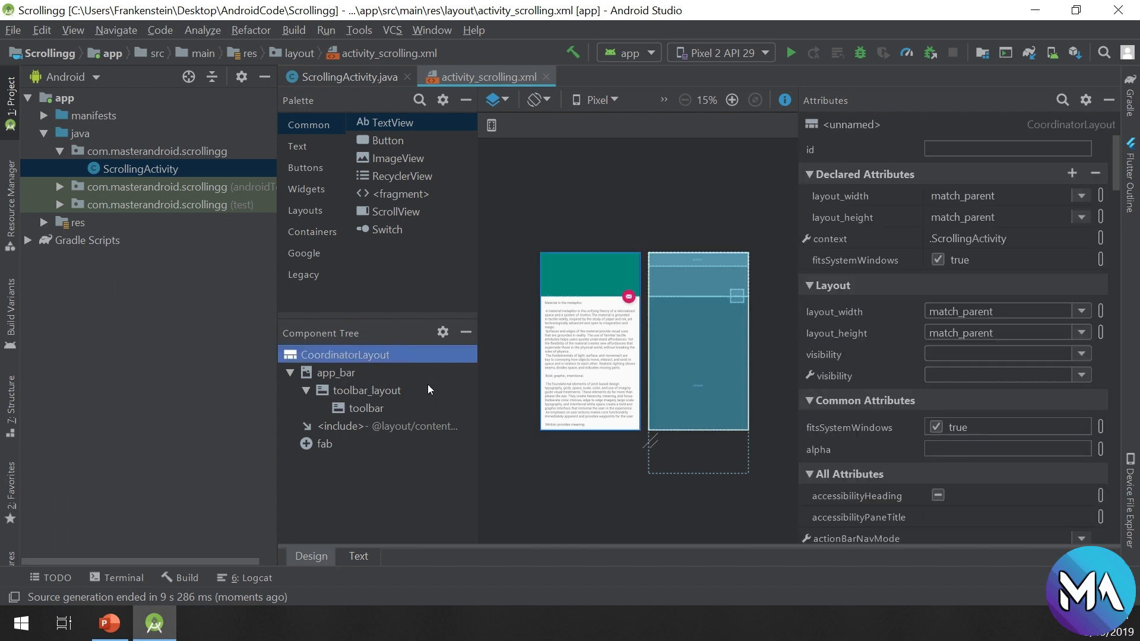
{"action": "mouse_move", "coordinate": [414, 466]}
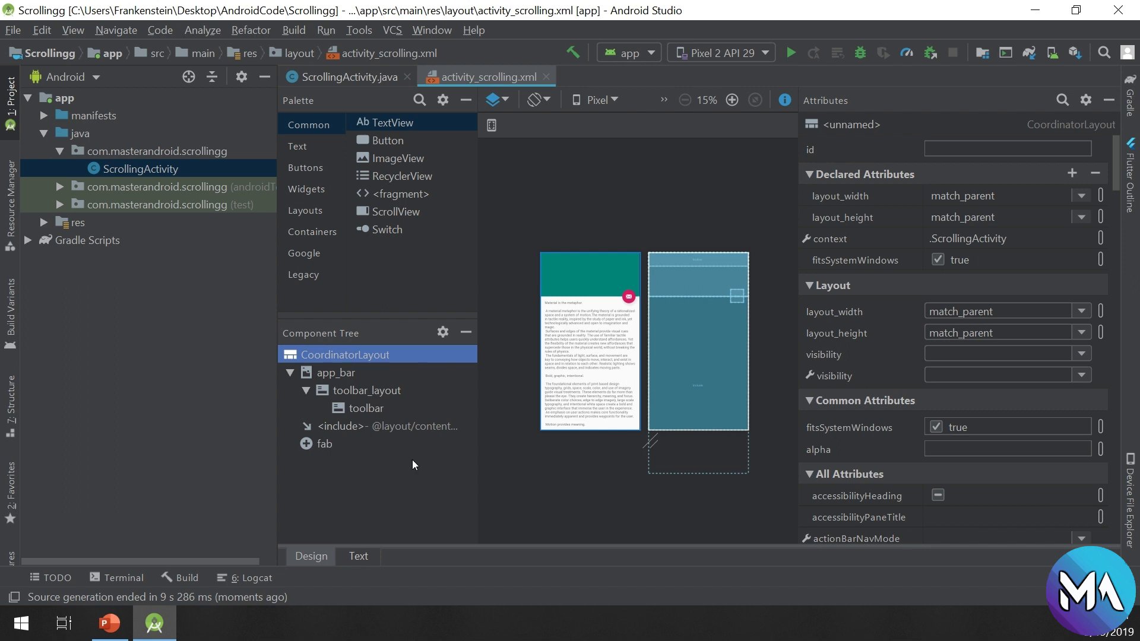
{"action": "left_click", "coordinate": [358, 556]}
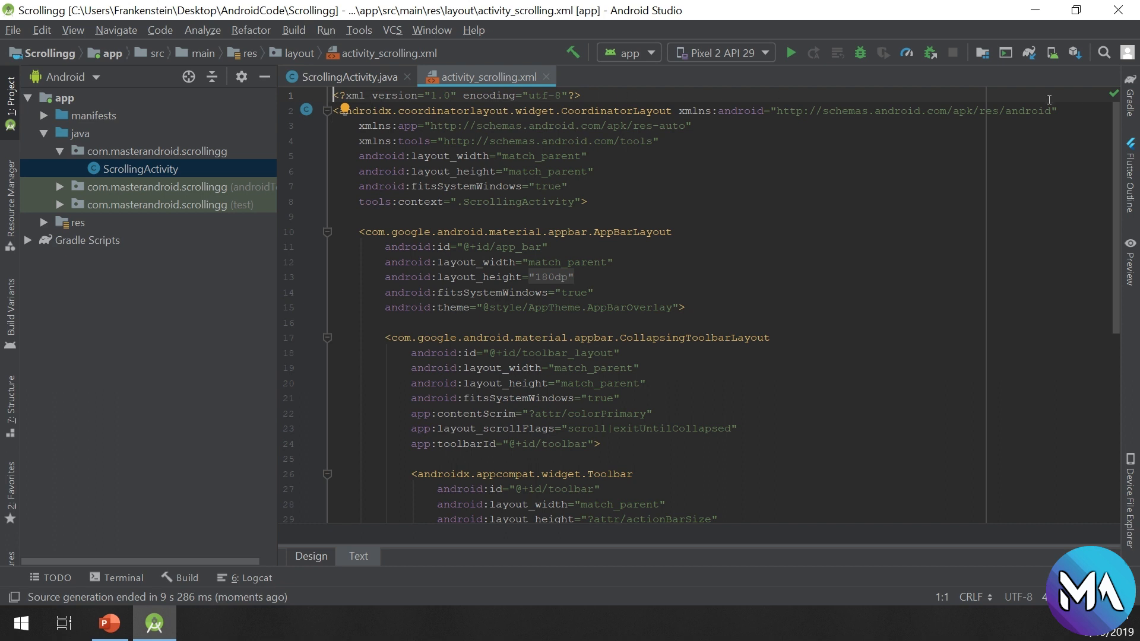
Read activity_scrolling.xml to the floating action button, then return to Design view.
{"action": "scroll", "scroll_direction": "down", "scroll_amount": 3}
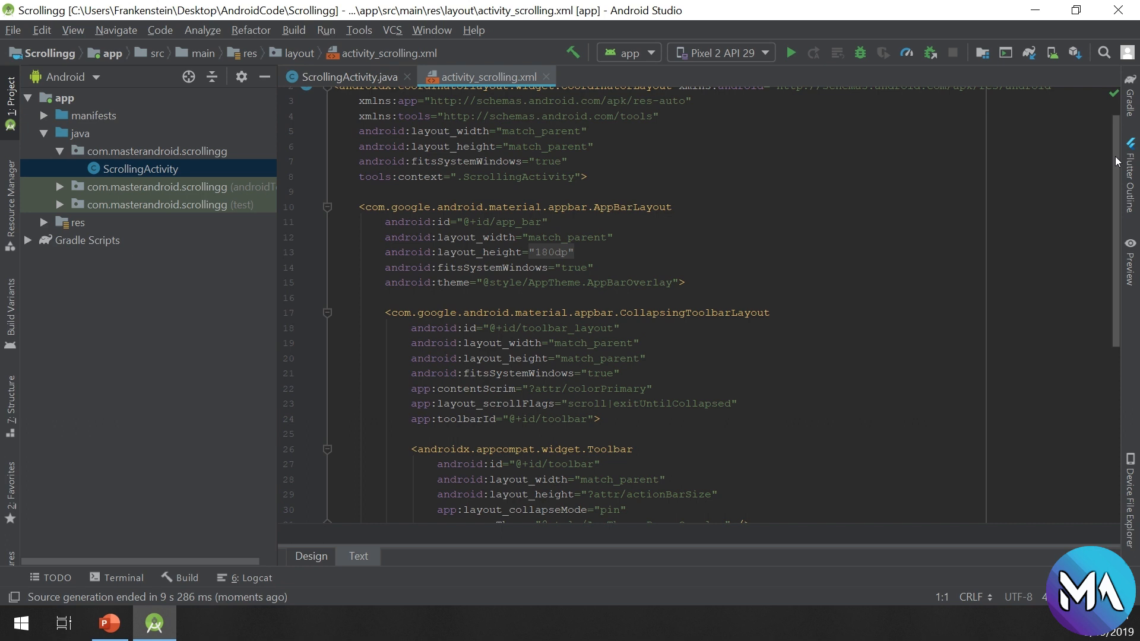
{"action": "scroll", "scroll_direction": "down", "scroll_amount": 3}
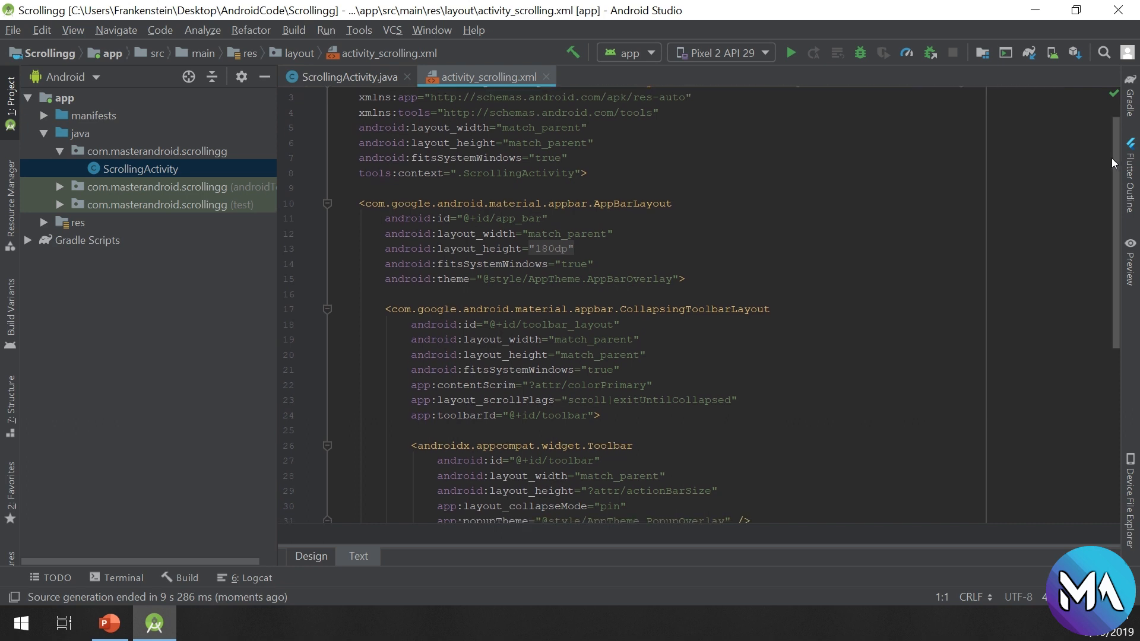
{"action": "scroll", "scroll_direction": "down", "scroll_amount": 3}
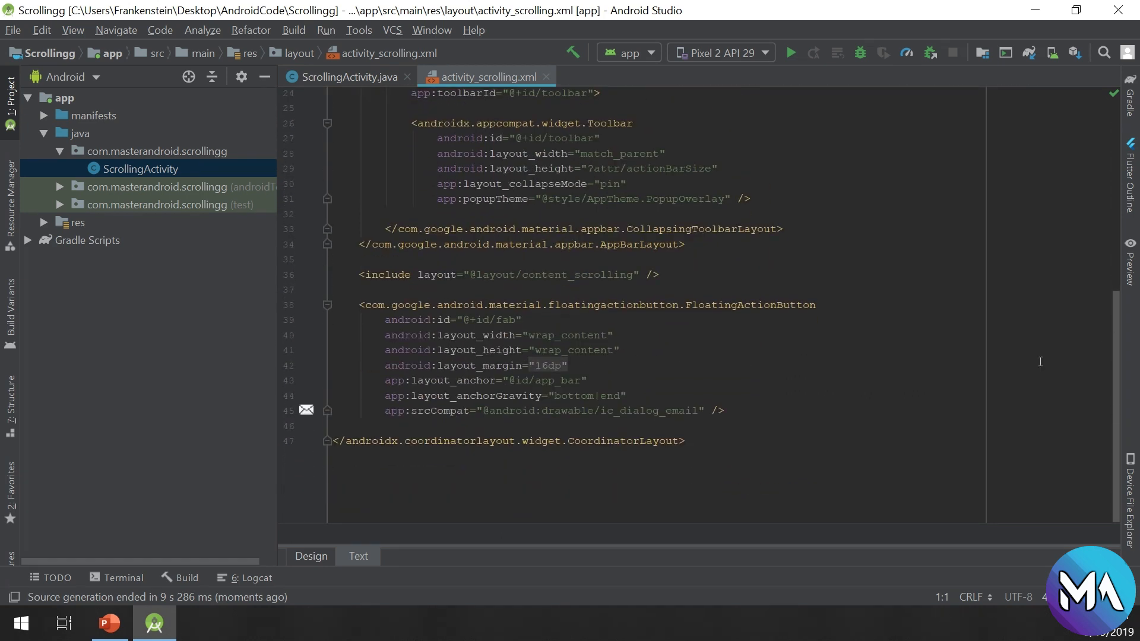
{"action": "left_click", "coordinate": [311, 556]}
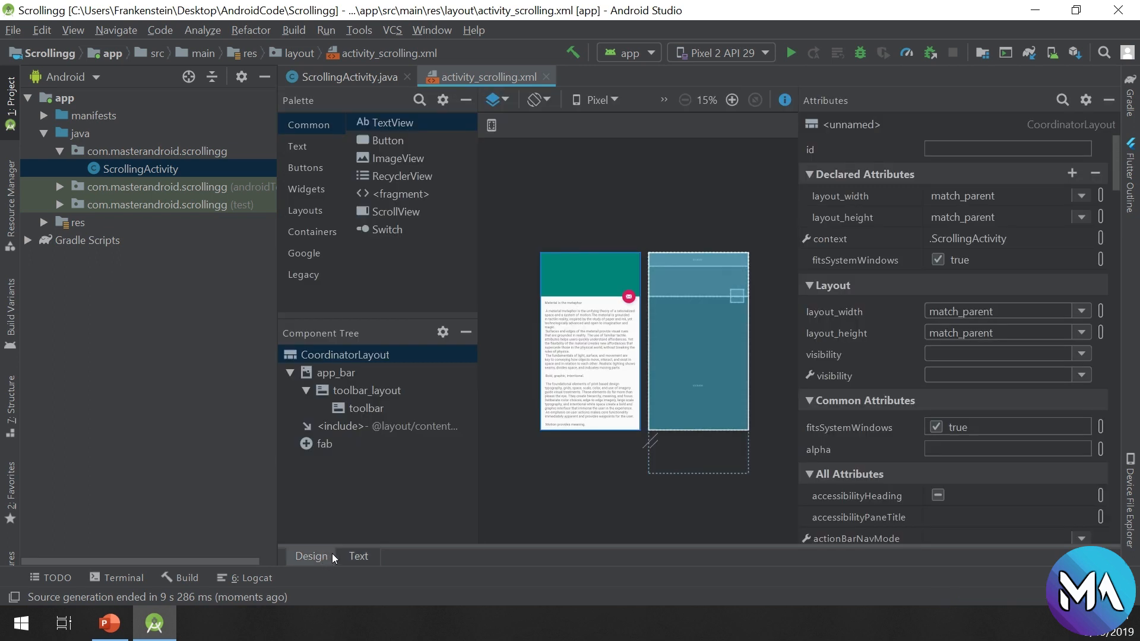
{"action": "mouse_move", "coordinate": [734, 187]}
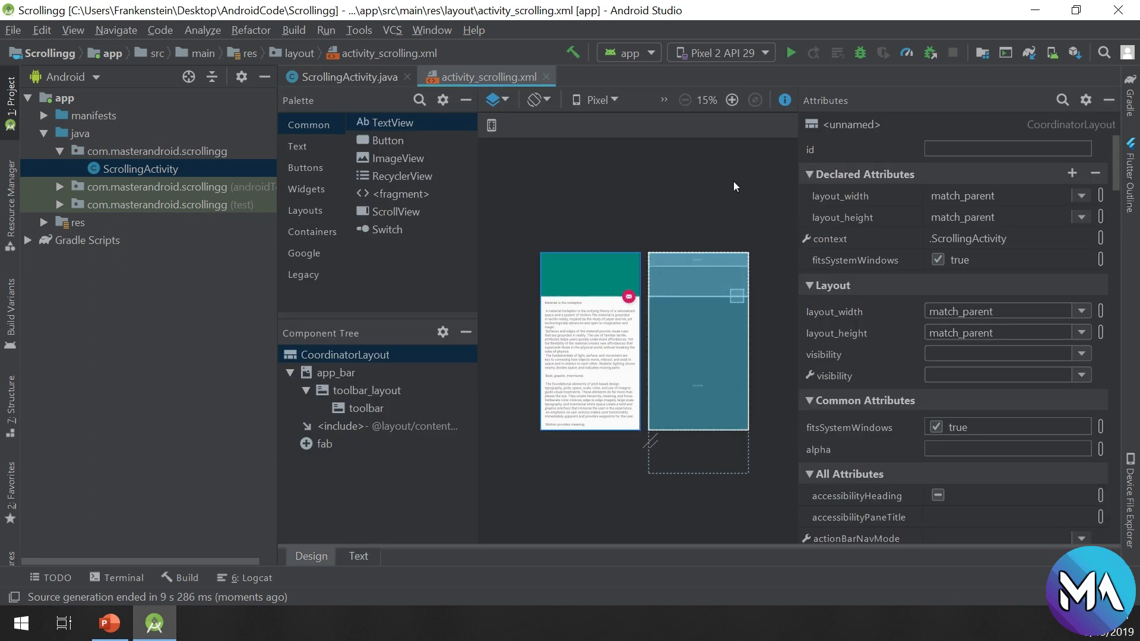
Zoom in the preview twice, collapse app_bar, and open the included content_scrolling layout.
{"action": "left_click", "coordinate": [732, 99]}
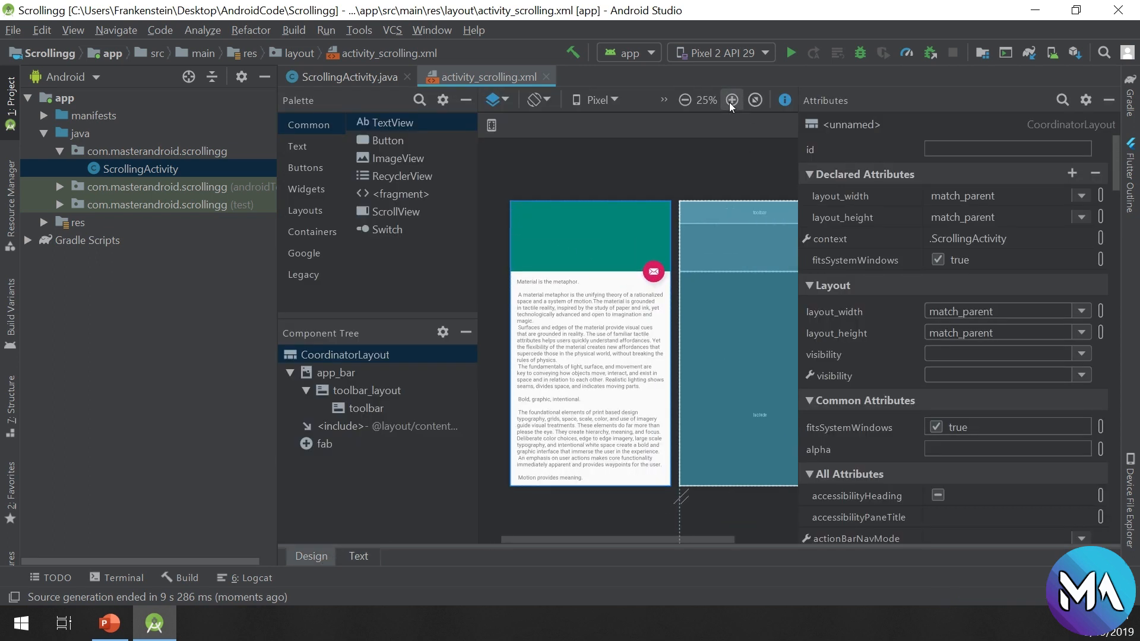
{"action": "left_click", "coordinate": [732, 100]}
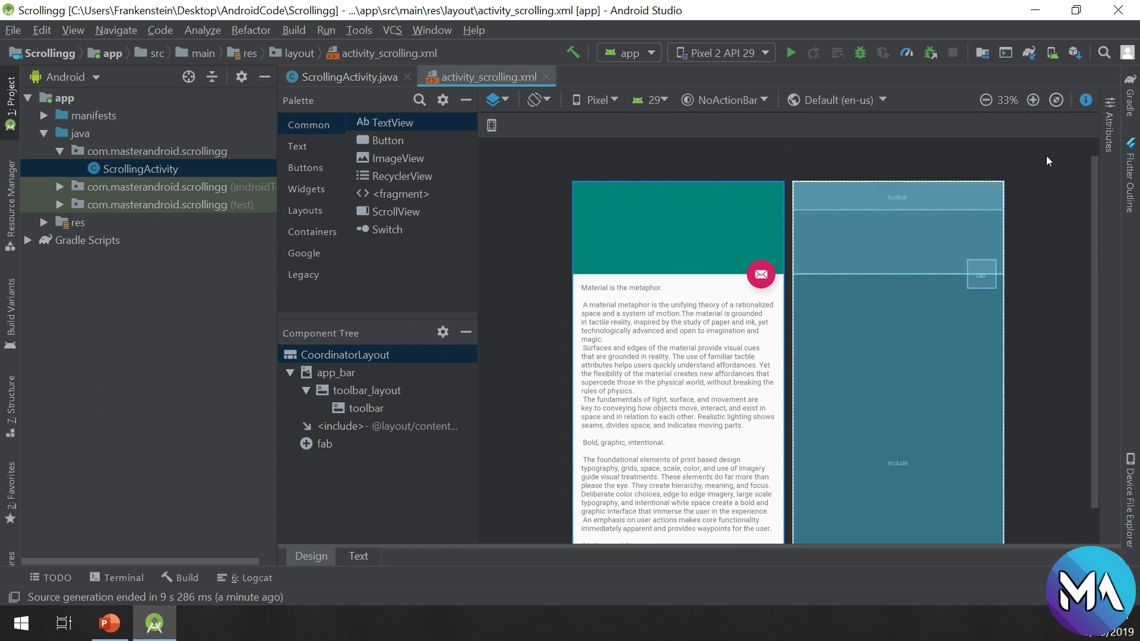
{"action": "mouse_move", "coordinate": [1005, 5]}
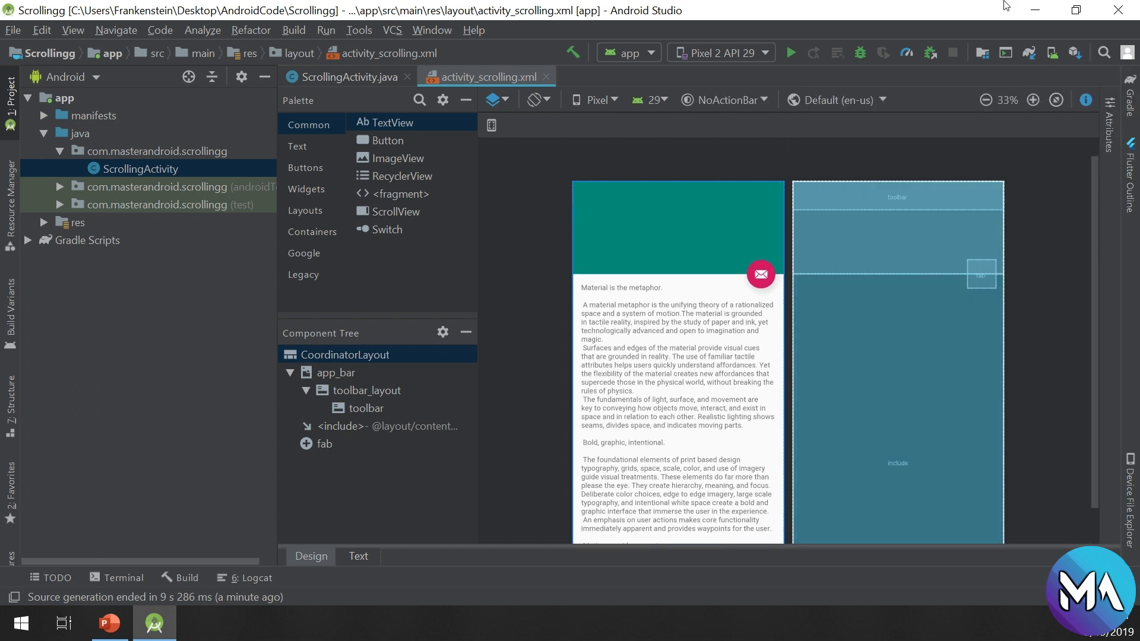
{"action": "mouse_move", "coordinate": [324, 371]}
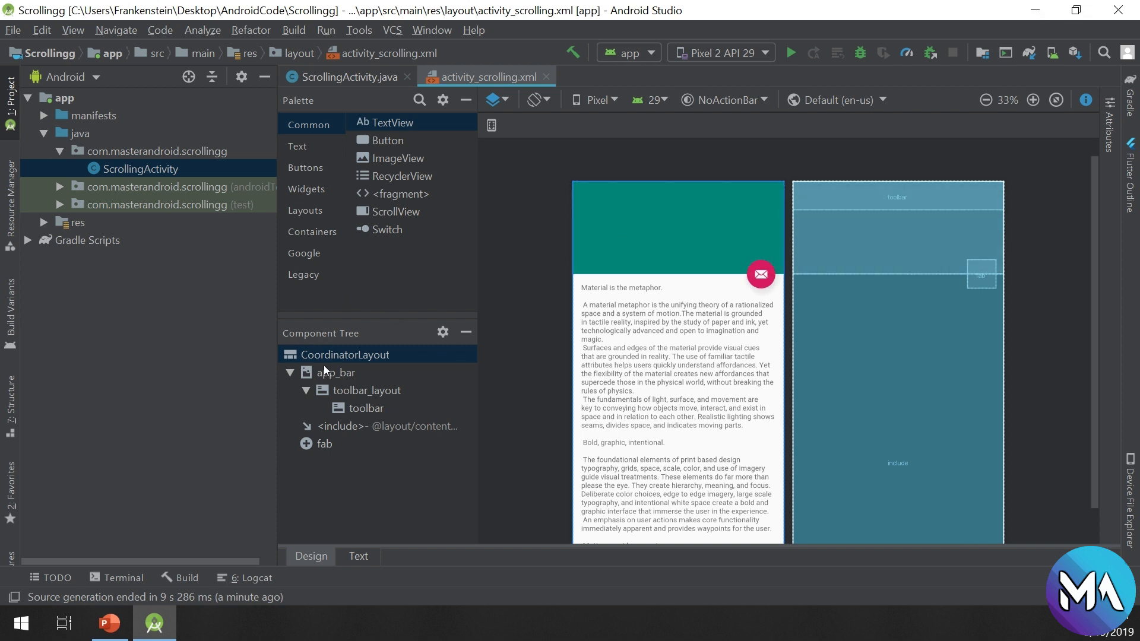
{"action": "left_click", "coordinate": [290, 372]}
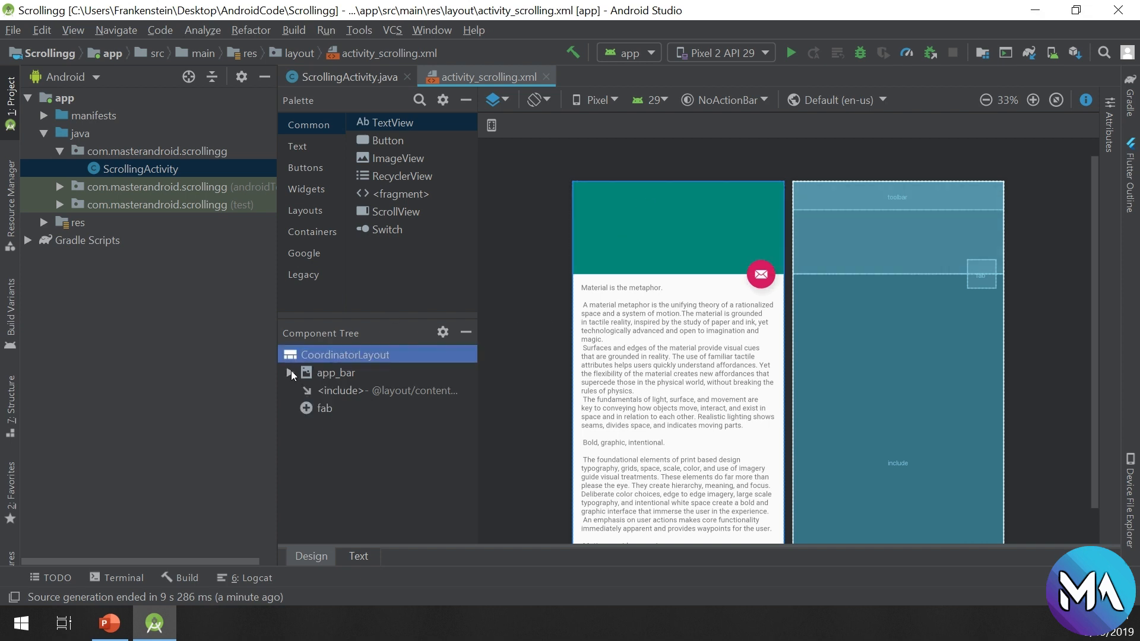
{"action": "left_click", "coordinate": [289, 372]}
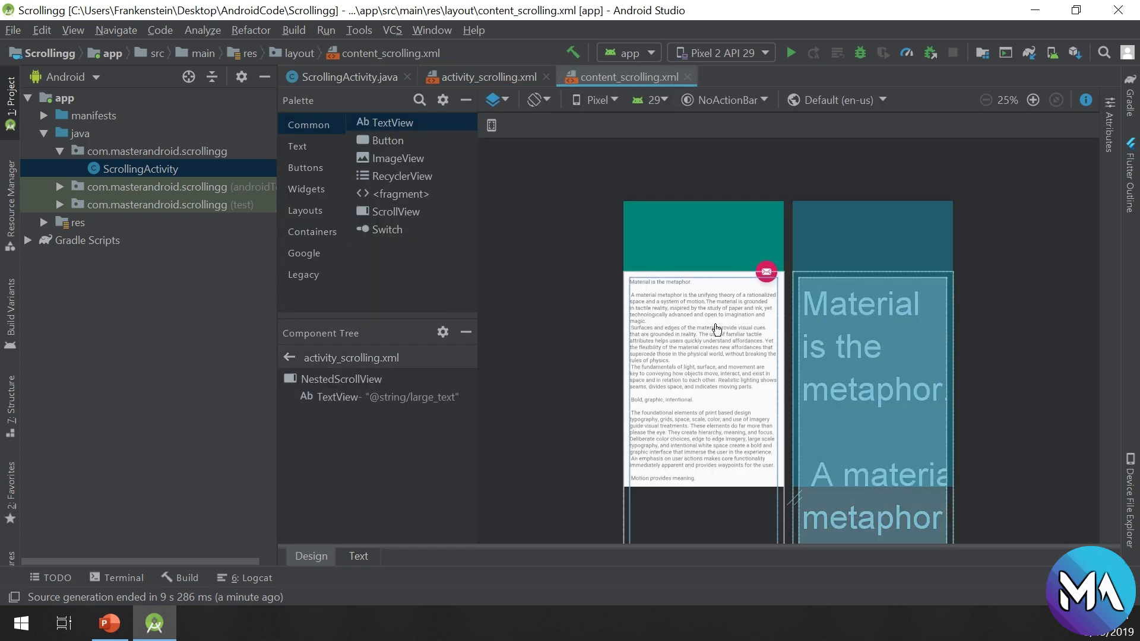
Select NestedScrollView, scroll its preview text, then return to activity_scrolling.xml.
{"action": "left_click", "coordinate": [341, 379]}
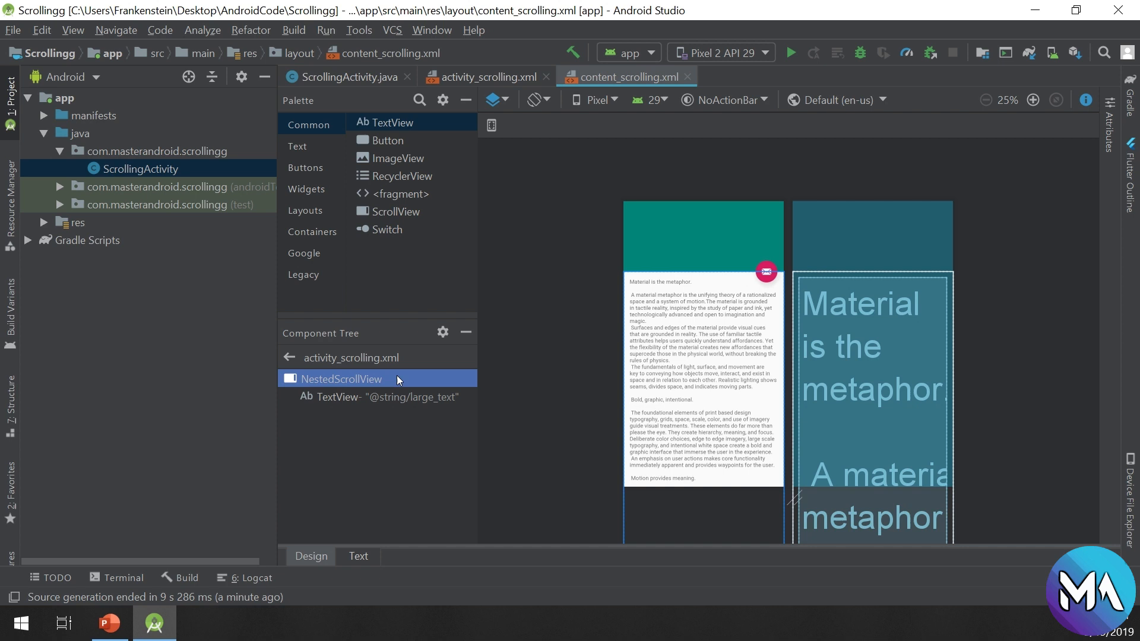
{"action": "mouse_move", "coordinate": [747, 347]}
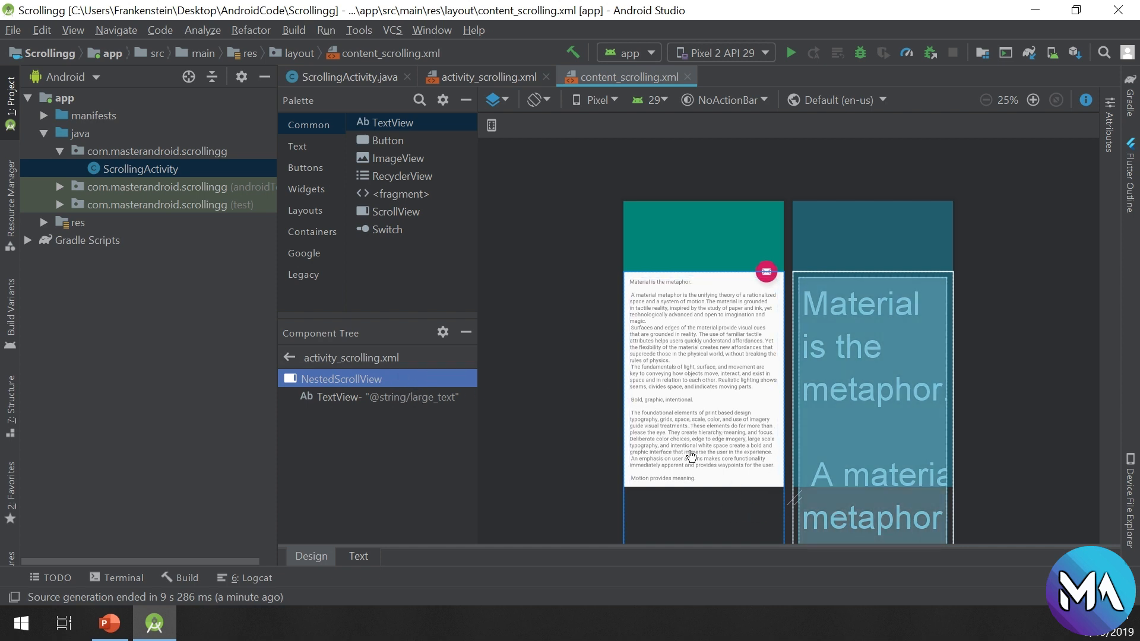
{"action": "mouse_move", "coordinate": [686, 323]}
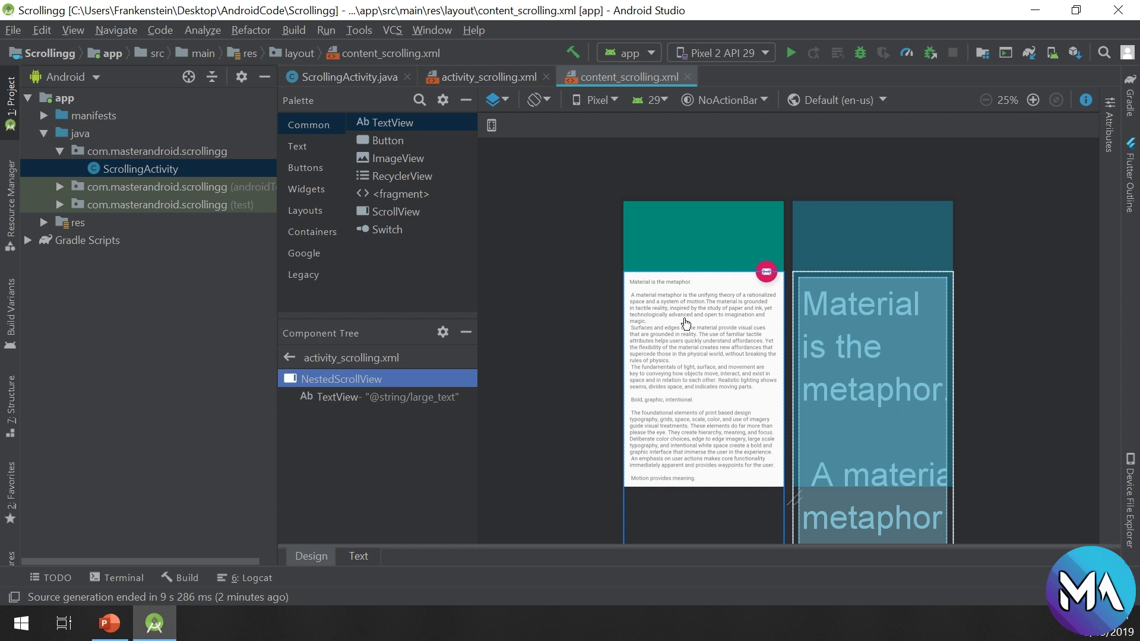
{"action": "scroll", "scroll_direction": "down", "scroll_amount": 3}
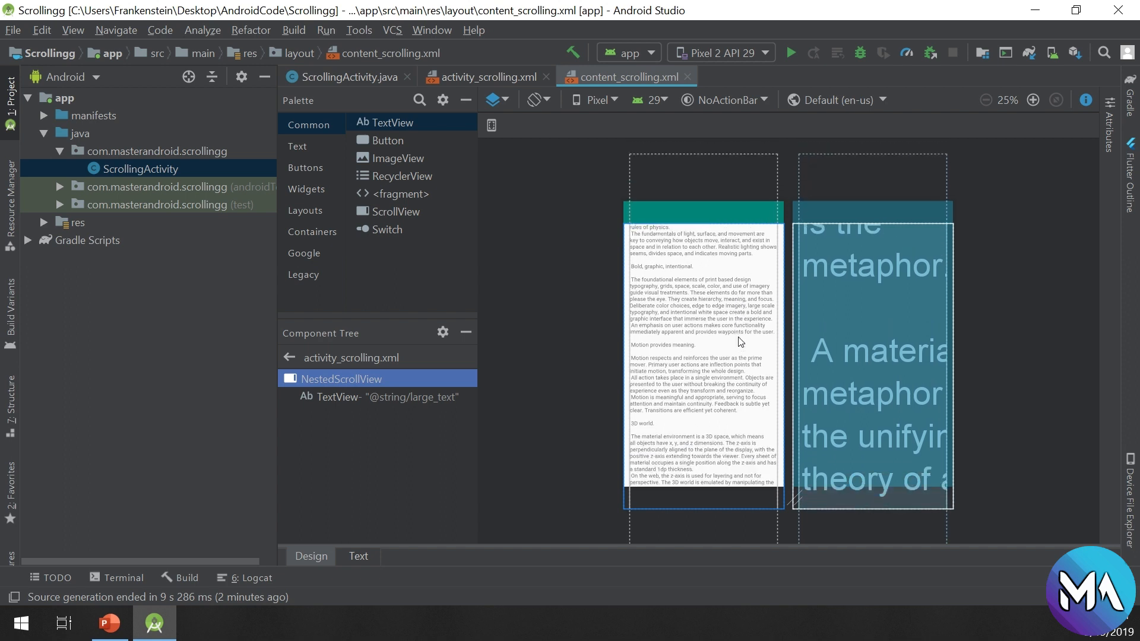
{"action": "left_click", "coordinate": [490, 77]}
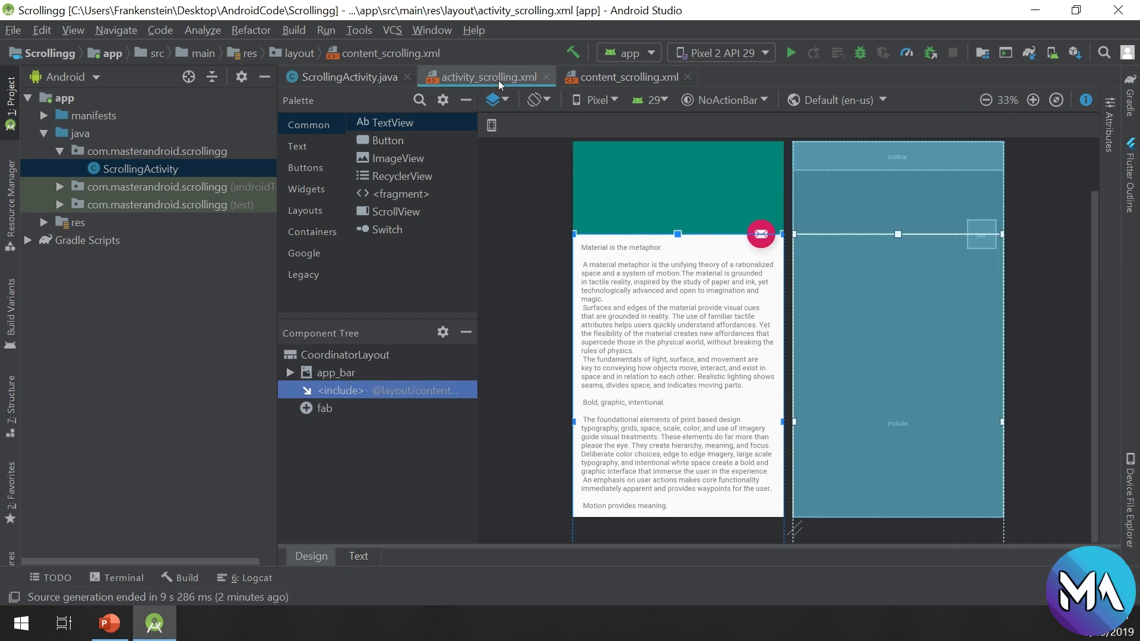
{"action": "left_click", "coordinate": [345, 355]}
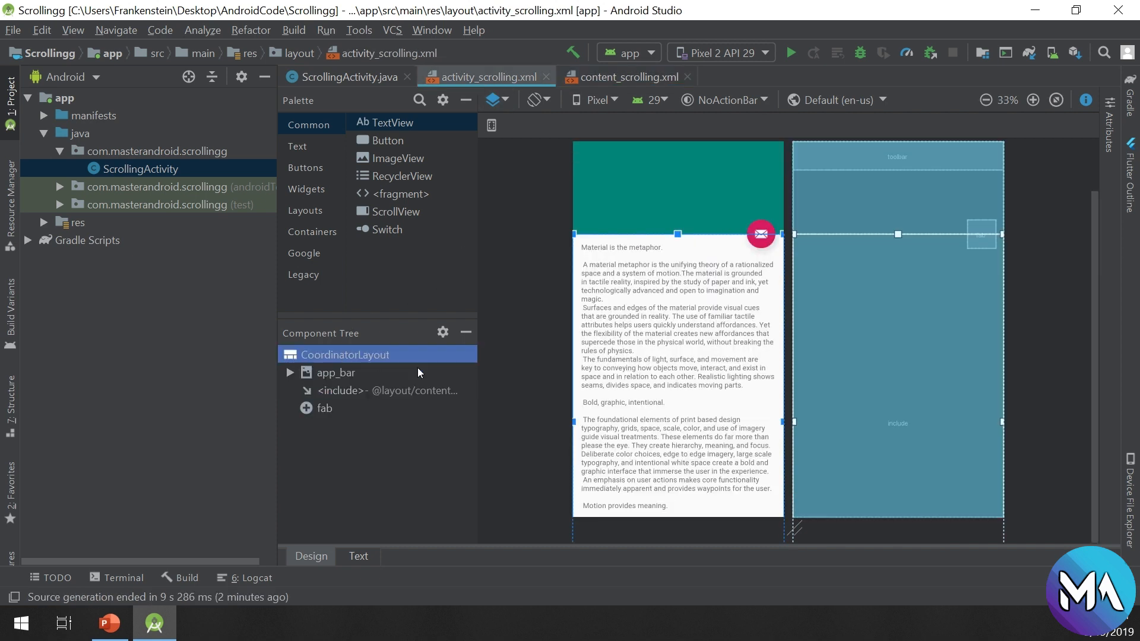
{"action": "mouse_move", "coordinate": [479, 428]}
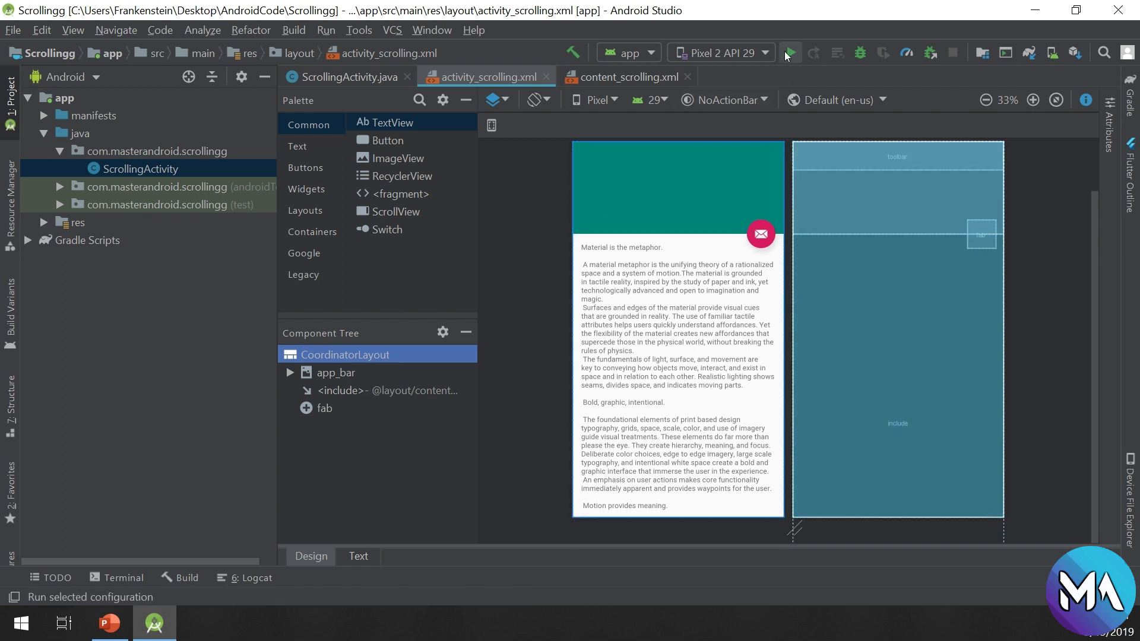
{"action": "mouse_move", "coordinate": [795, 57]}
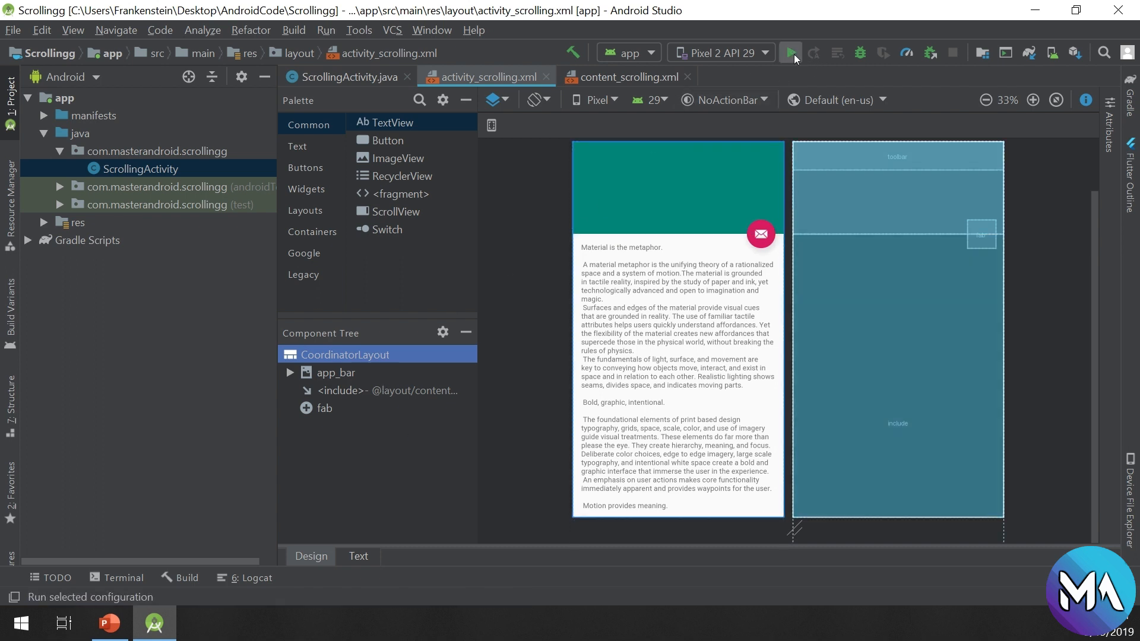
{"action": "left_click", "coordinate": [791, 53]}
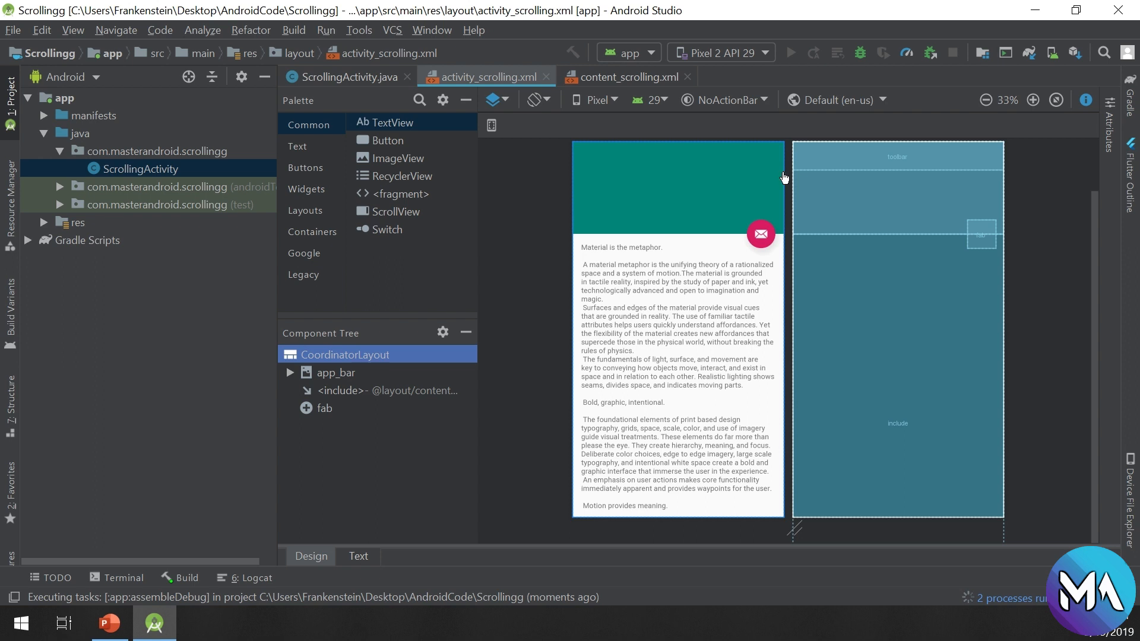
{"action": "mouse_move", "coordinate": [538, 152]}
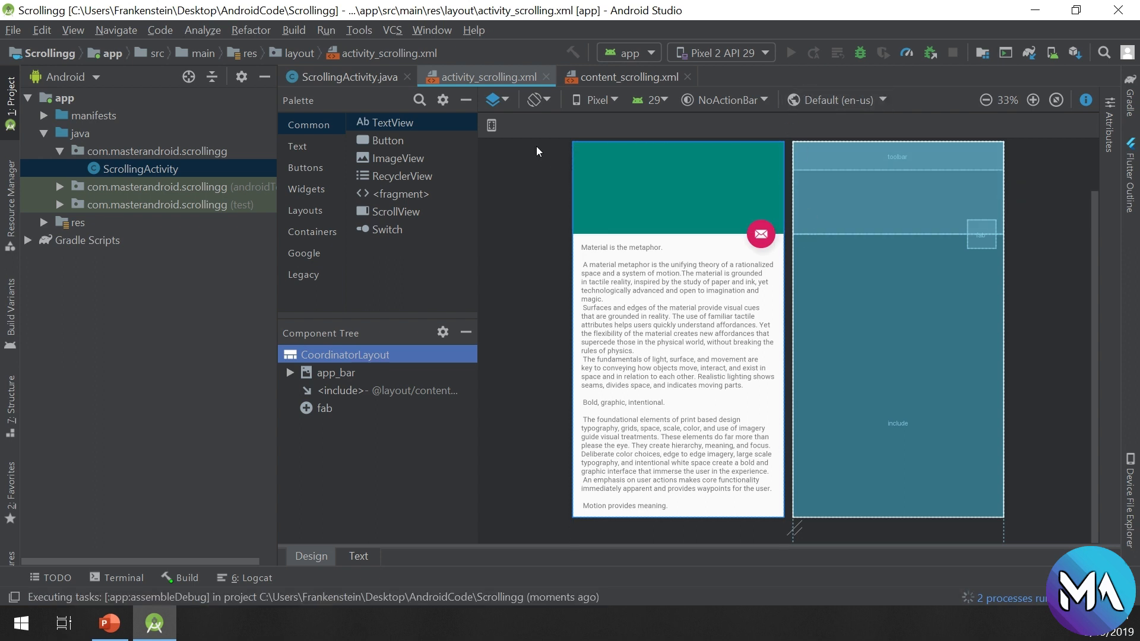
{"action": "left_click", "coordinate": [324, 408]}
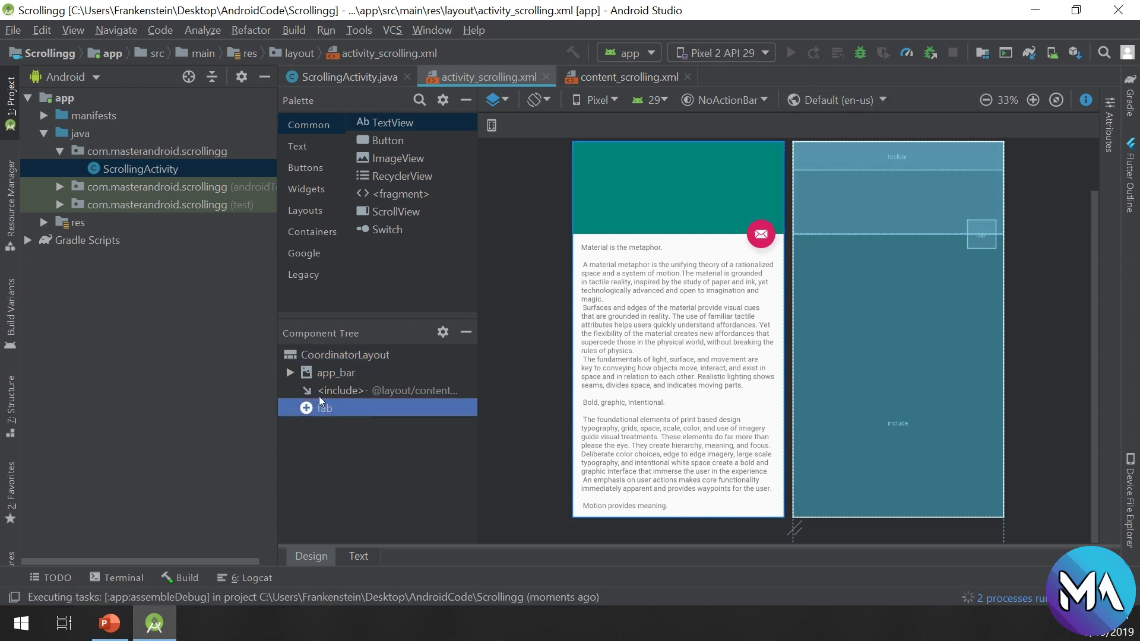
{"action": "left_click", "coordinate": [761, 234]}
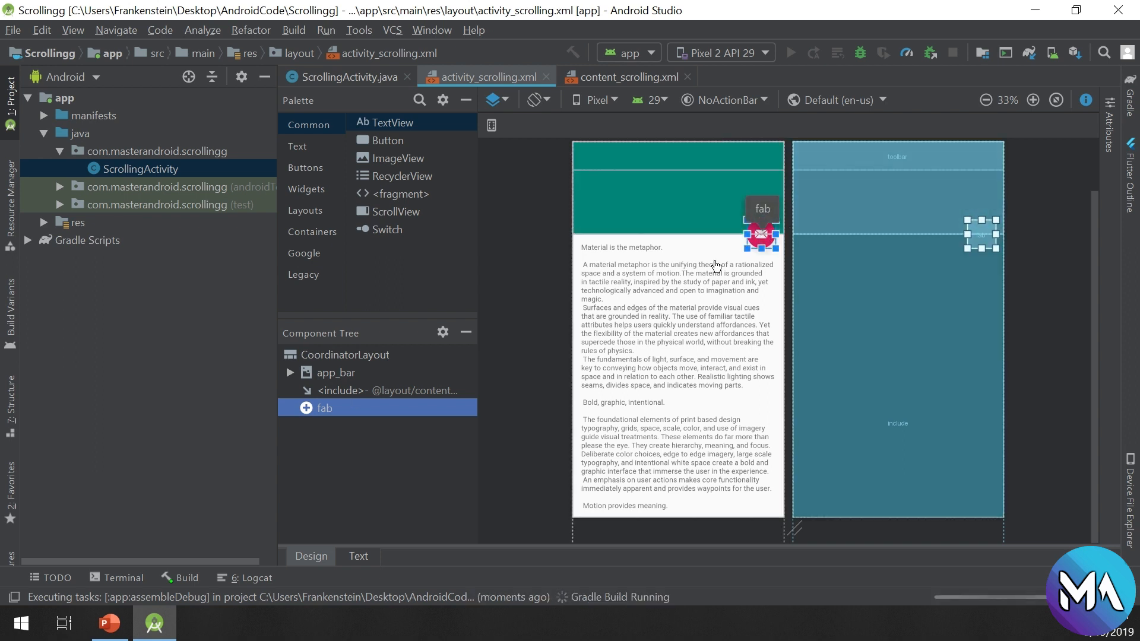
{"action": "mouse_move", "coordinate": [749, 243]}
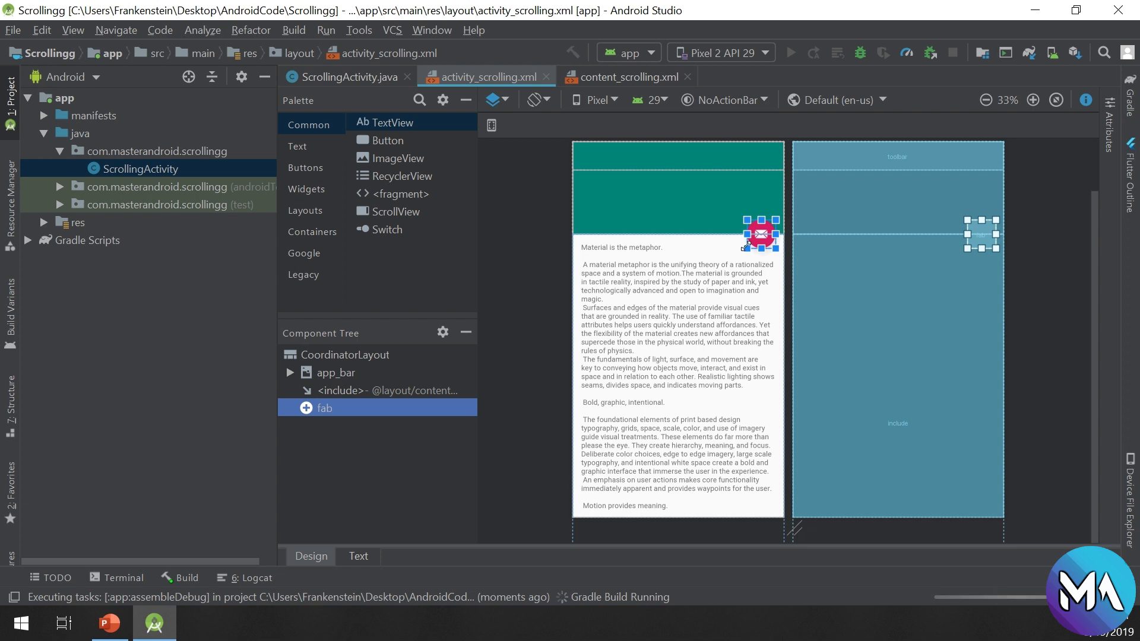
{"action": "mouse_move", "coordinate": [759, 283]}
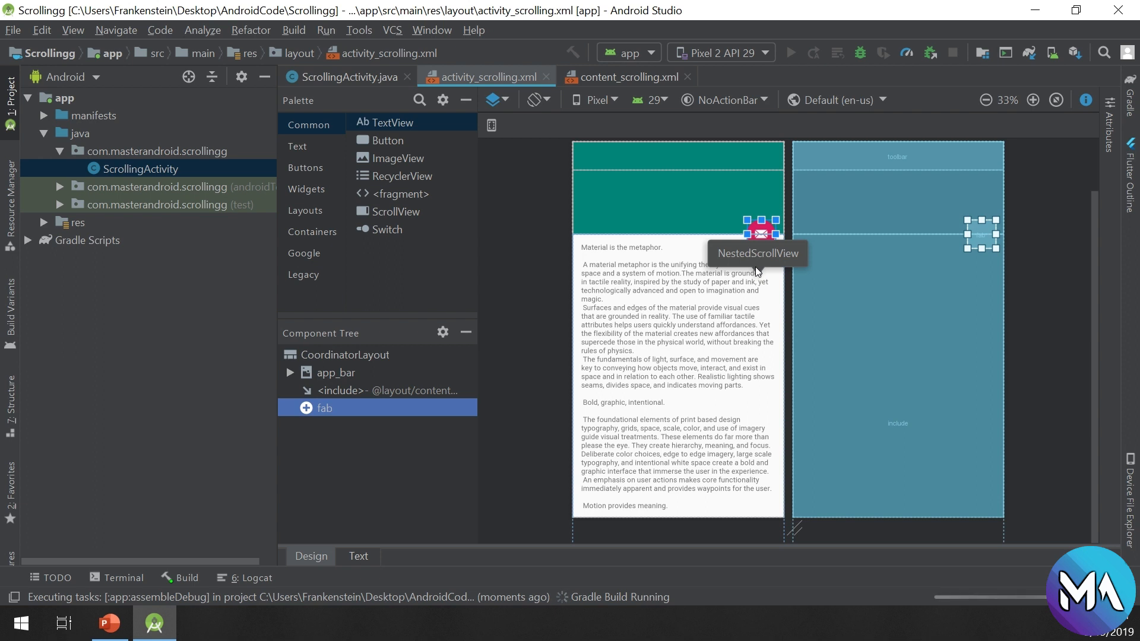
{"action": "mouse_move", "coordinate": [756, 261]}
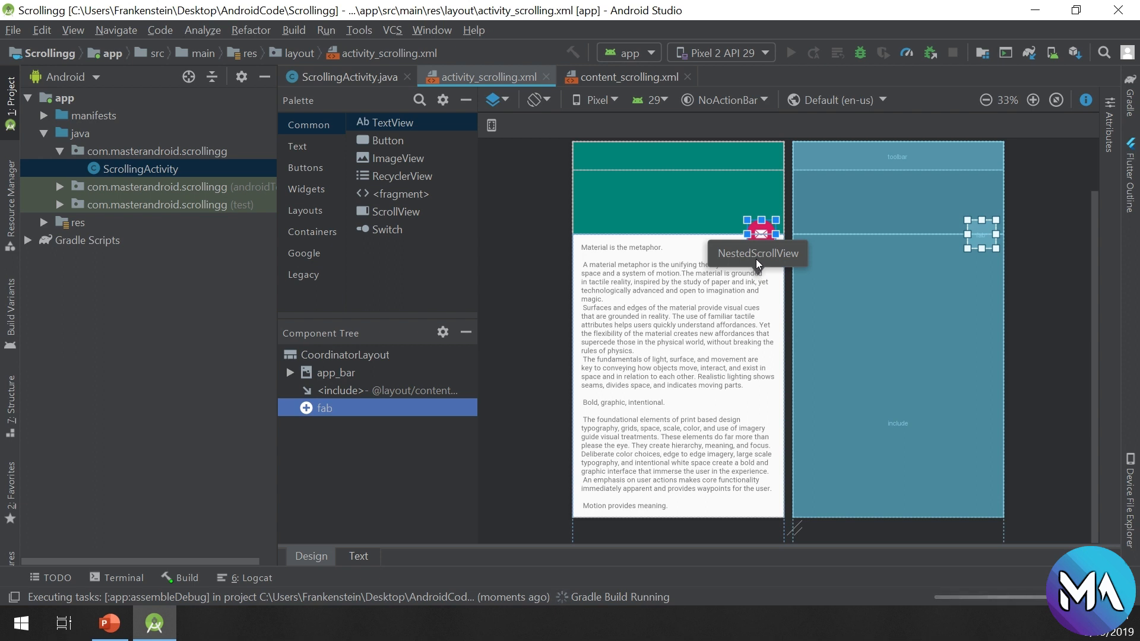
{"action": "mouse_move", "coordinate": [805, 355]}
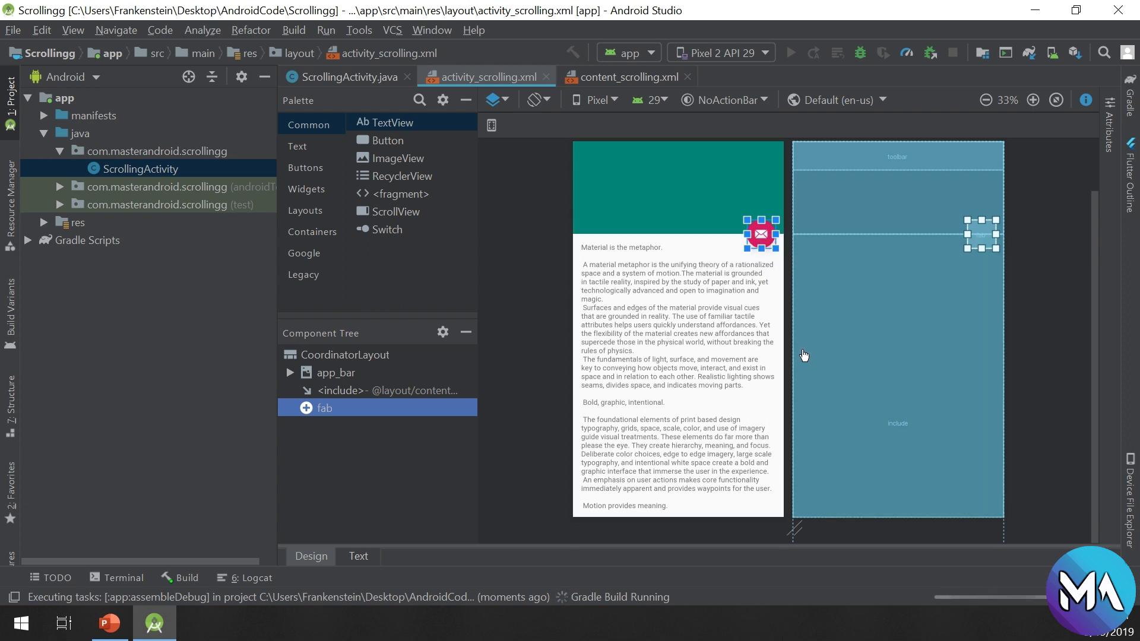
{"action": "mouse_move", "coordinate": [485, 302]}
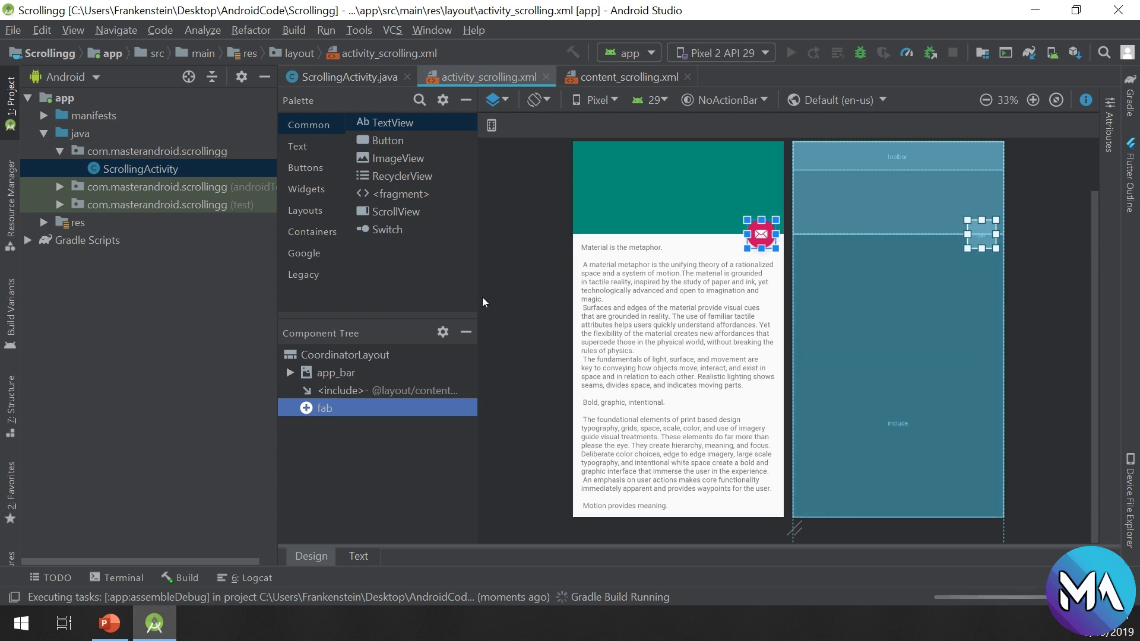
{"action": "left_click", "coordinate": [384, 390]}
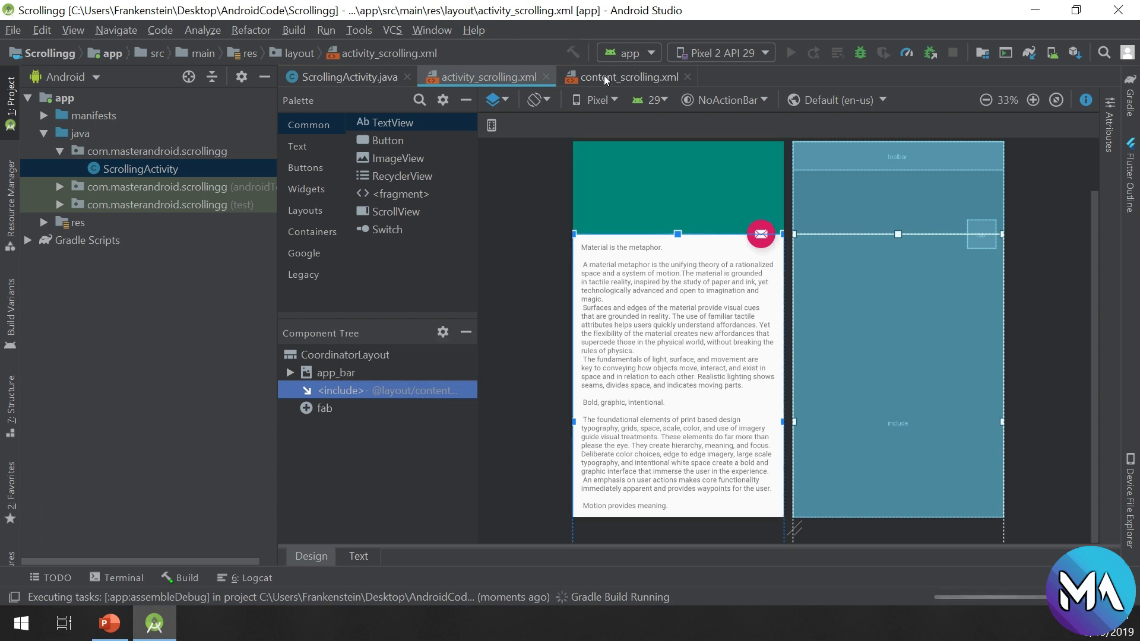
{"action": "left_click", "coordinate": [628, 78]}
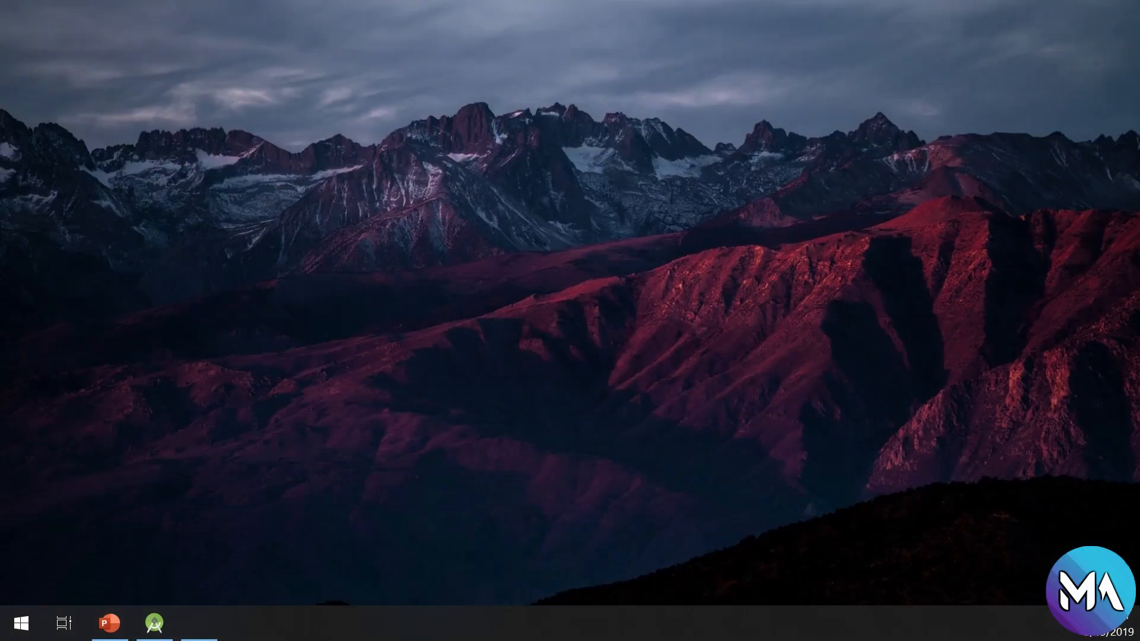
Launch the Scrollingg app build with Run 'app'.
{"action": "left_click", "coordinate": [153, 623]}
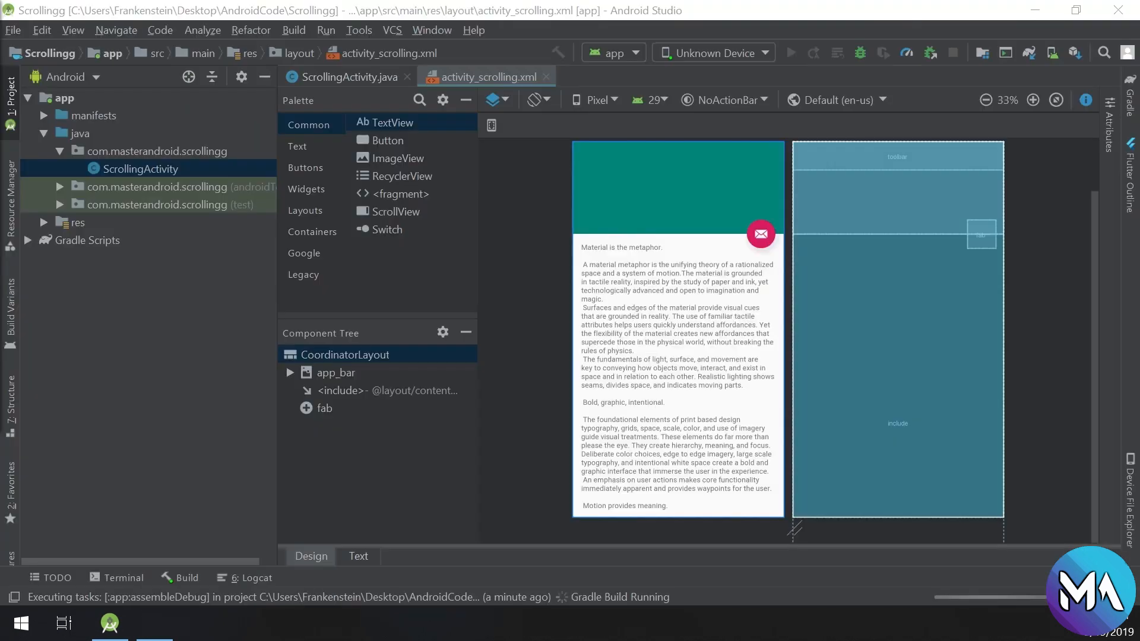
{"action": "mouse_move", "coordinate": [603, 324]}
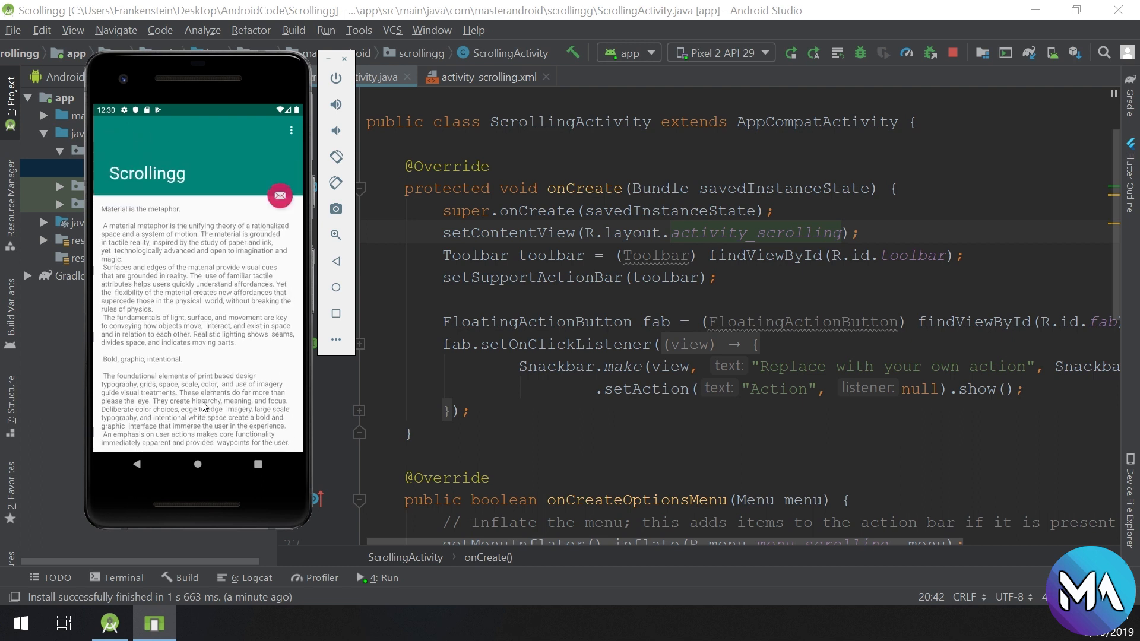
{"action": "mouse_move", "coordinate": [100, 281]}
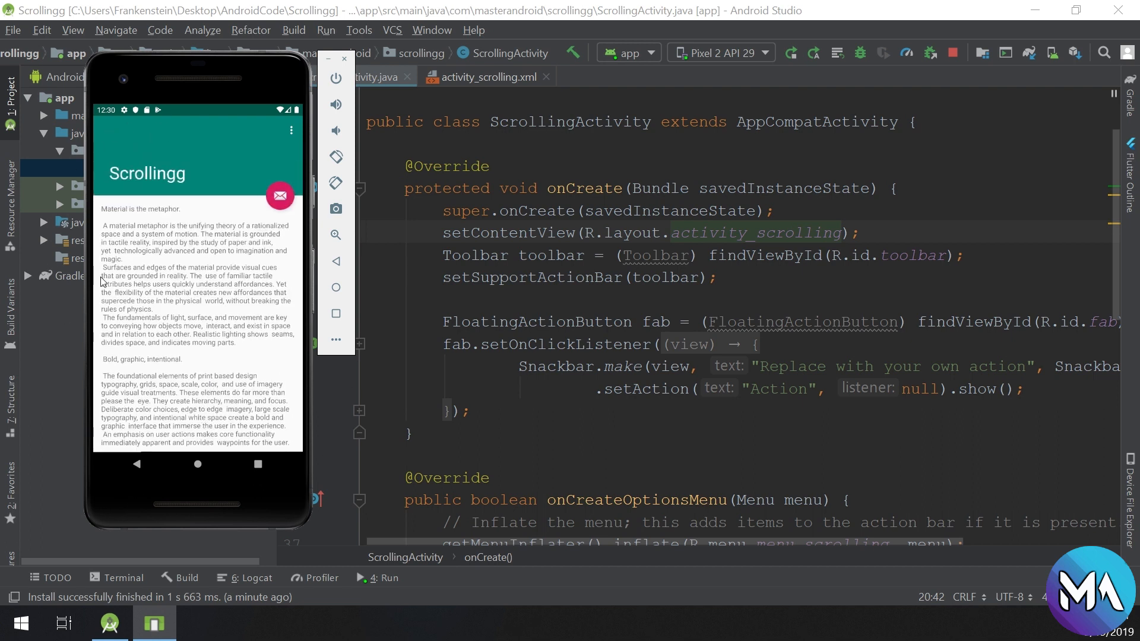
{"action": "mouse_move", "coordinate": [129, 423]}
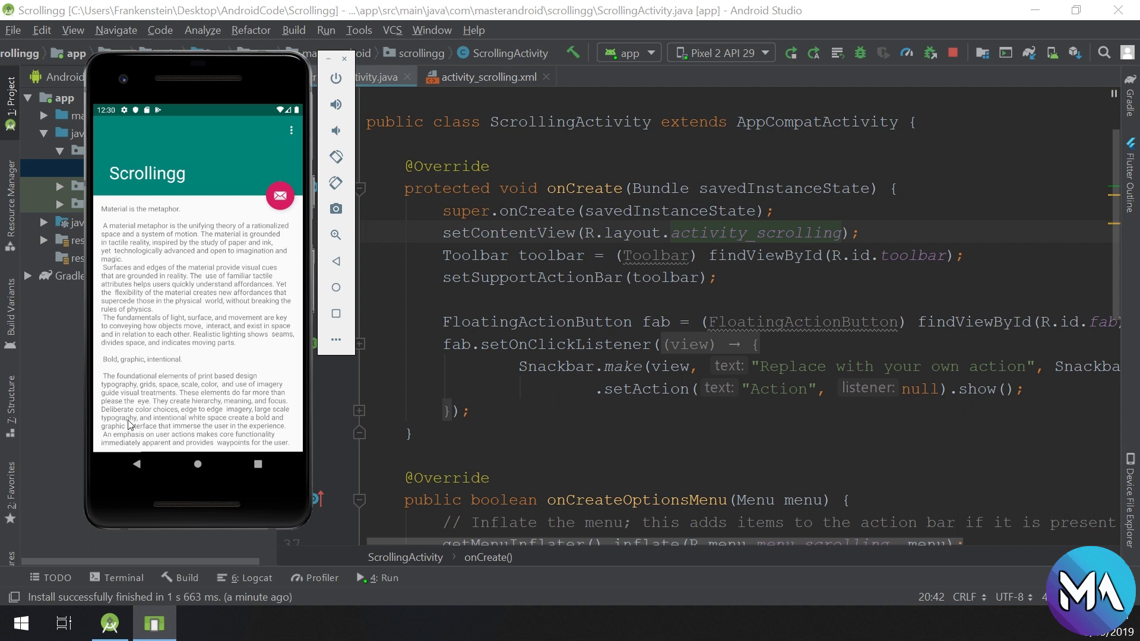
{"action": "mouse_move", "coordinate": [168, 212]}
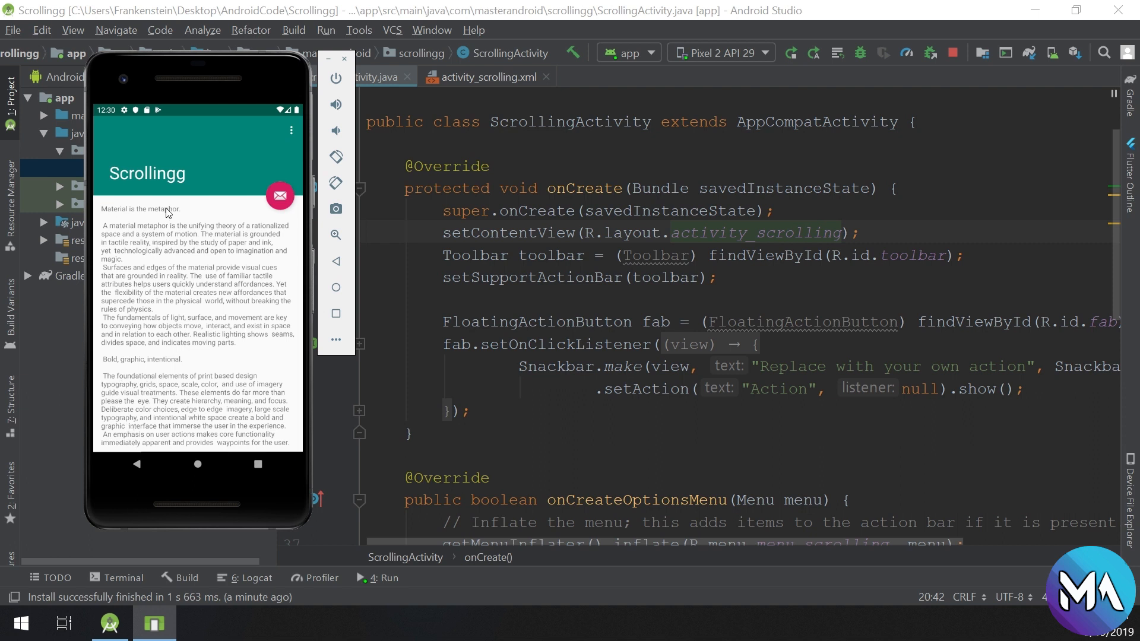
{"action": "mouse_move", "coordinate": [262, 109]}
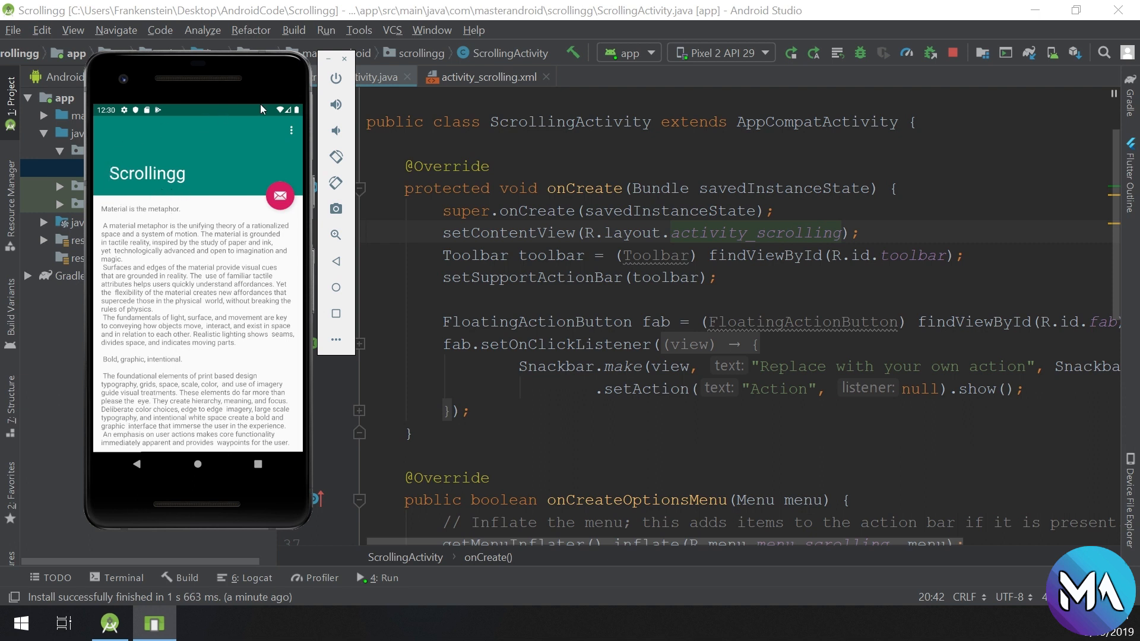
{"action": "mouse_move", "coordinate": [139, 193]}
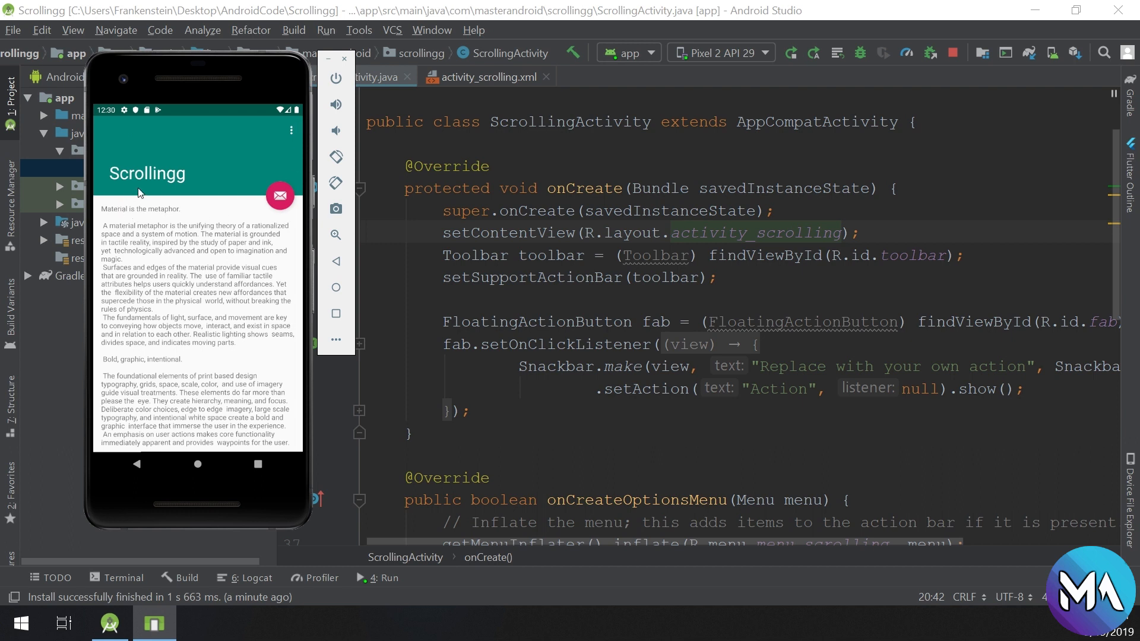
{"action": "mouse_move", "coordinate": [288, 197]}
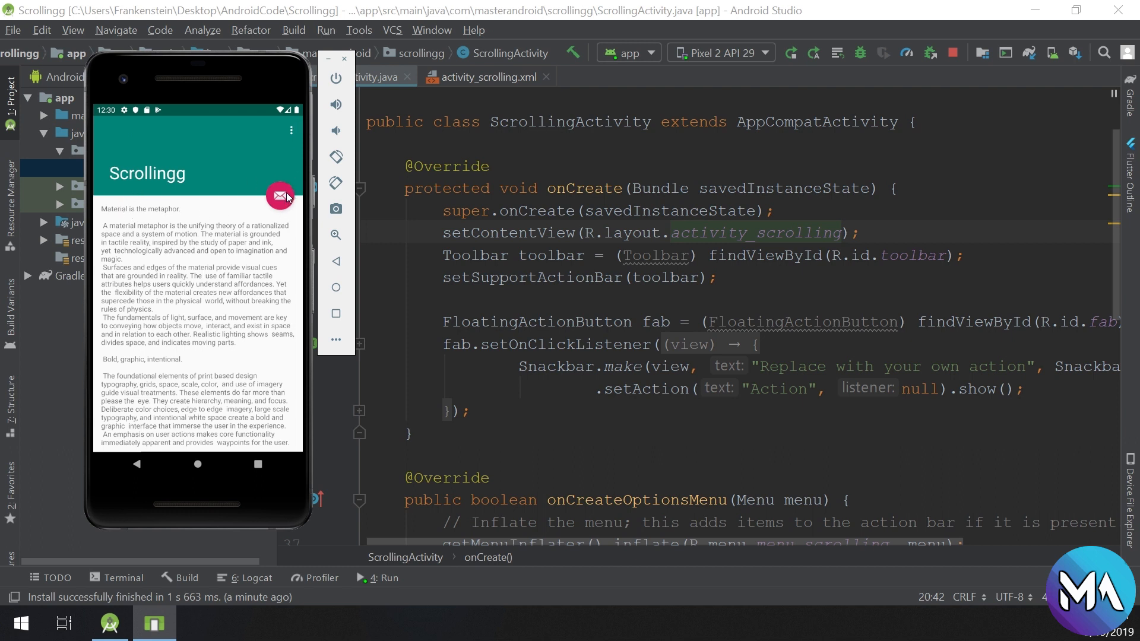
{"action": "mouse_move", "coordinate": [133, 255]}
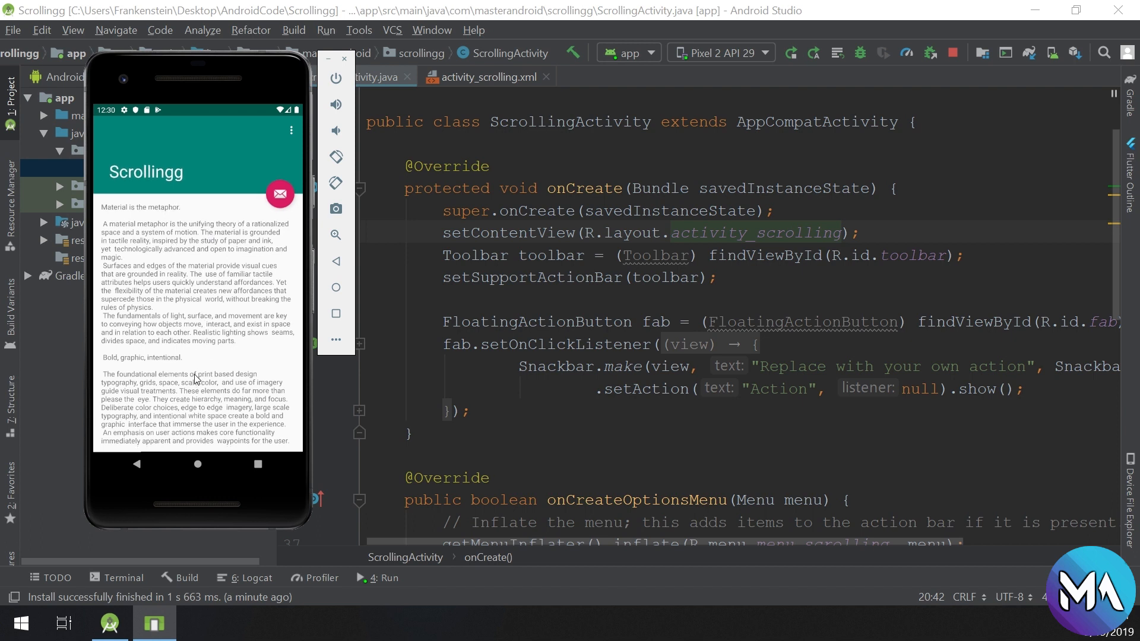
Scroll the app's long text down until the title bar collapses into a toolbar.
{"action": "scroll", "scroll_direction": "down", "scroll_amount": 3}
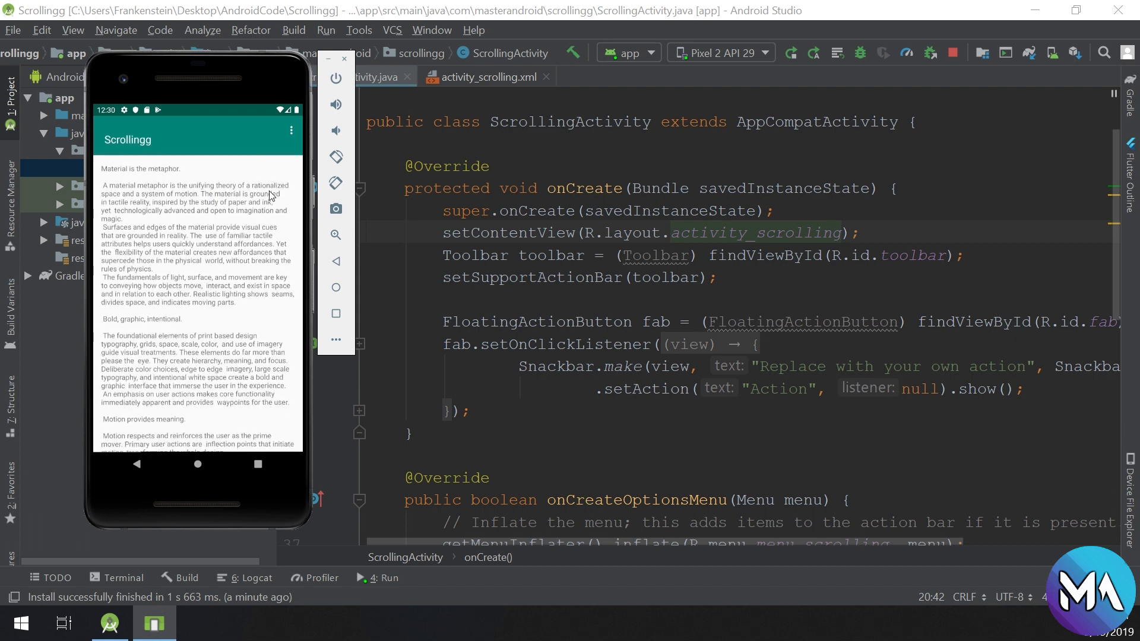
{"action": "scroll", "scroll_direction": "down", "scroll_amount": 3}
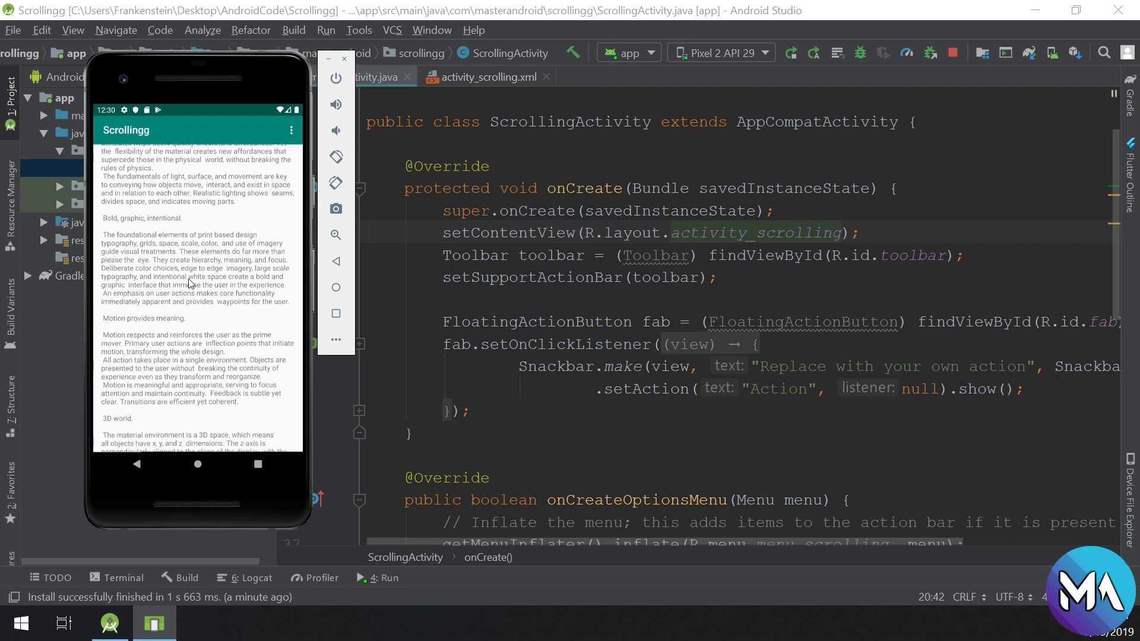
{"action": "scroll", "scroll_direction": "down", "scroll_amount": 3}
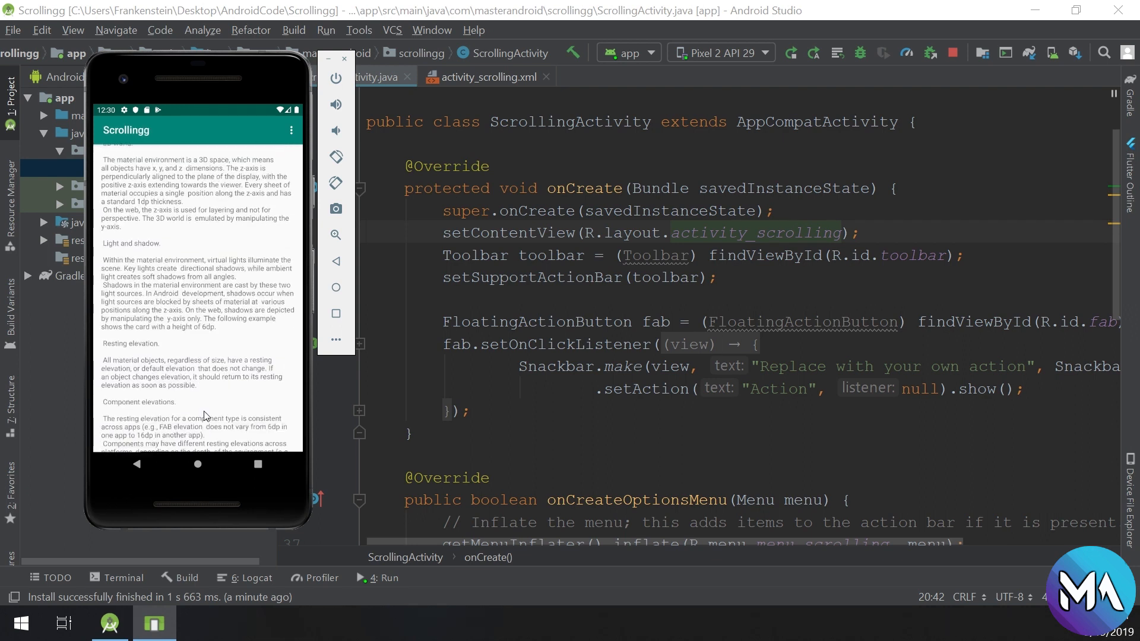
{"action": "scroll", "scroll_direction": "down", "scroll_amount": 3}
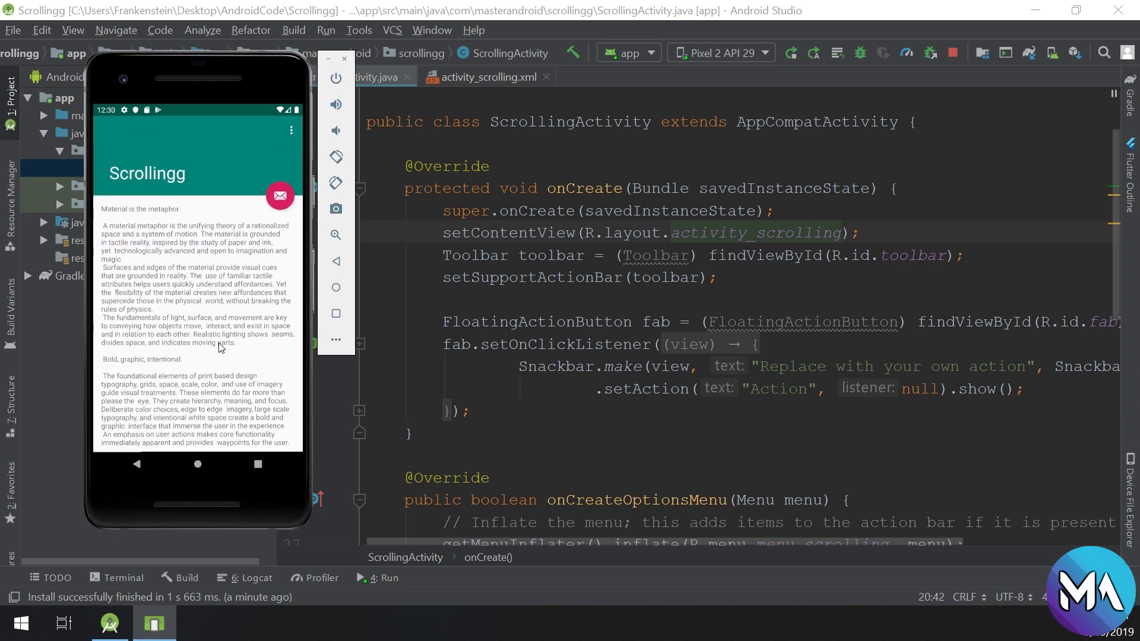
{"action": "mouse_move", "coordinate": [152, 423]}
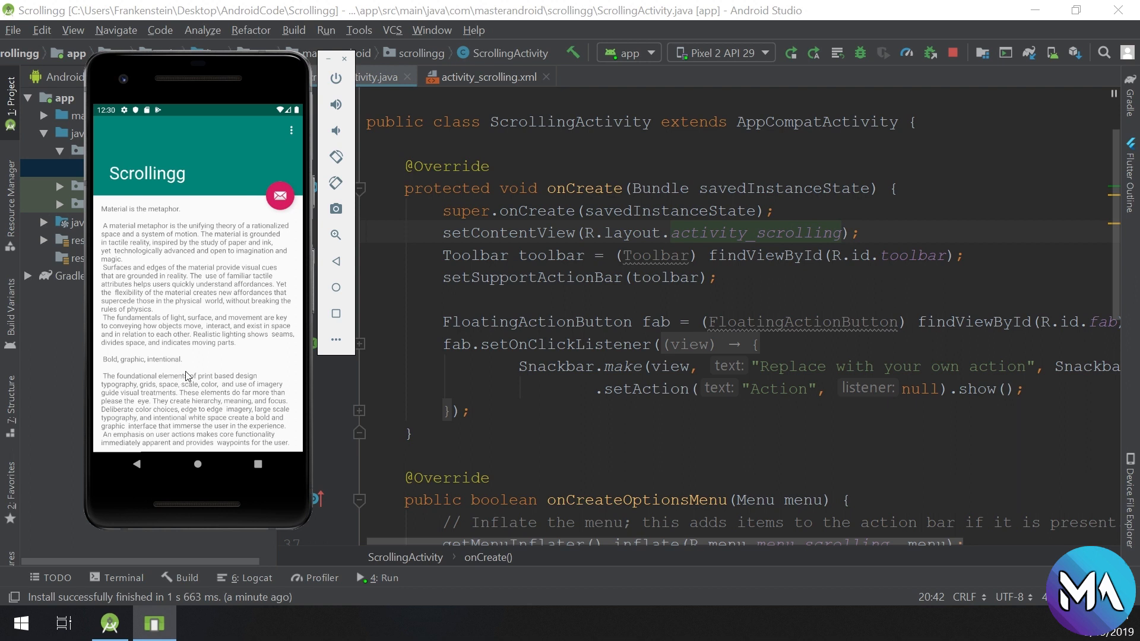
{"action": "mouse_move", "coordinate": [197, 380]}
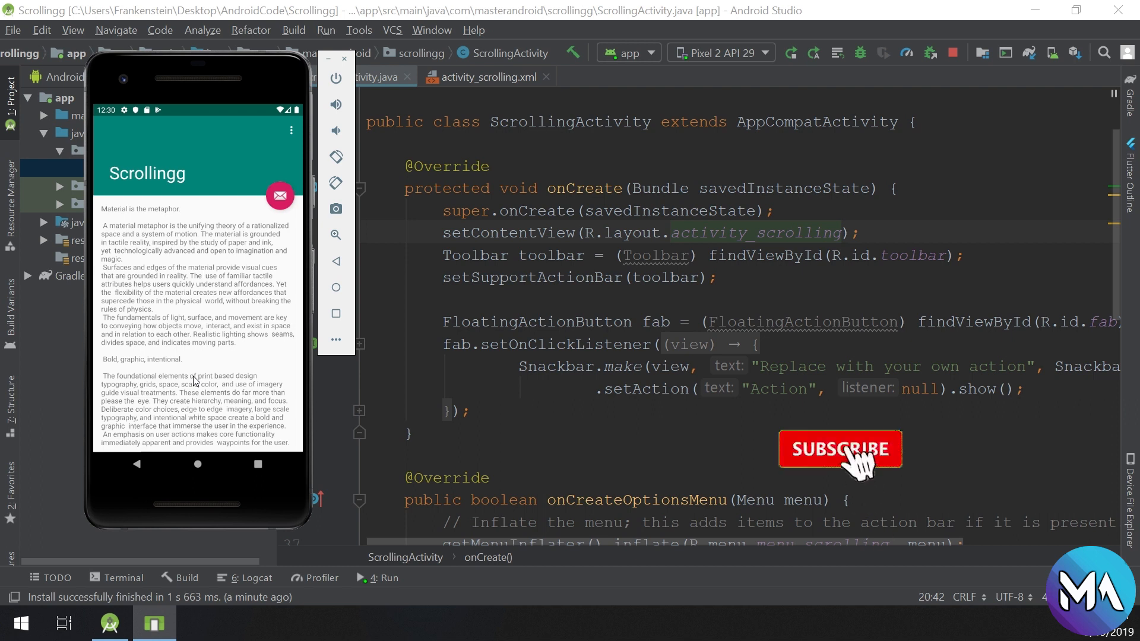
Return the Scrollingg app to the top with the expanded title bar and mail button.
{"action": "left_click", "coordinate": [841, 449]}
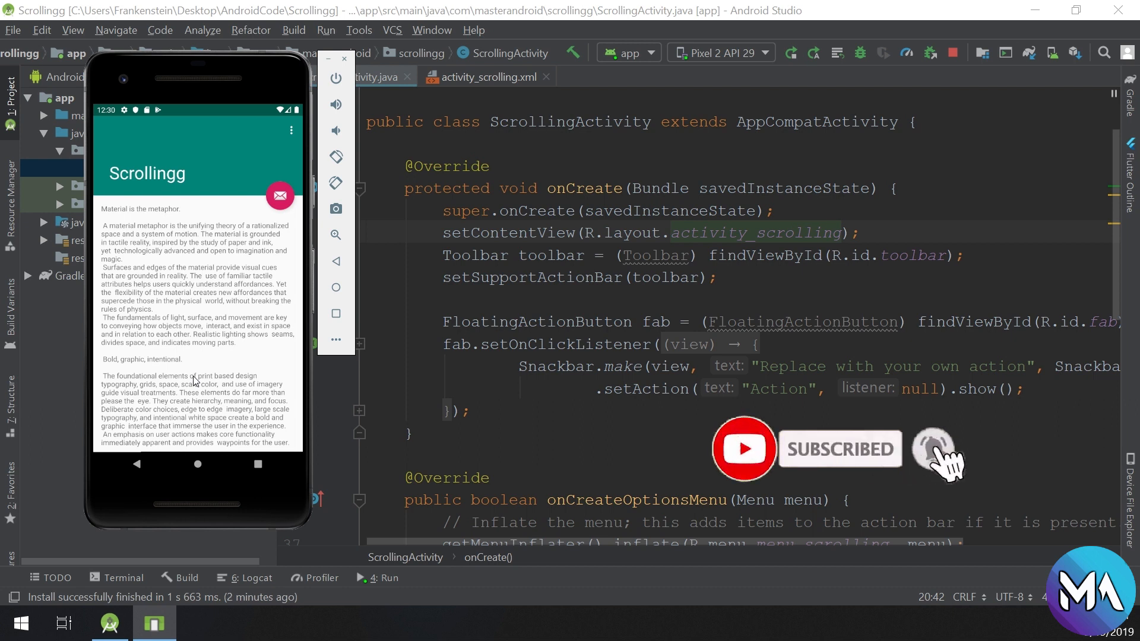